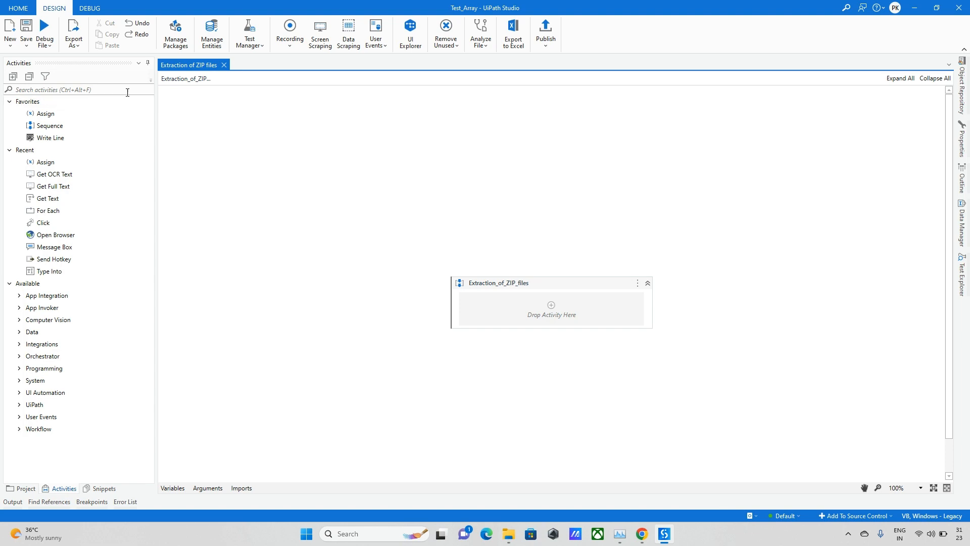
{"action": "mouse_move", "coordinate": [508, 533]}
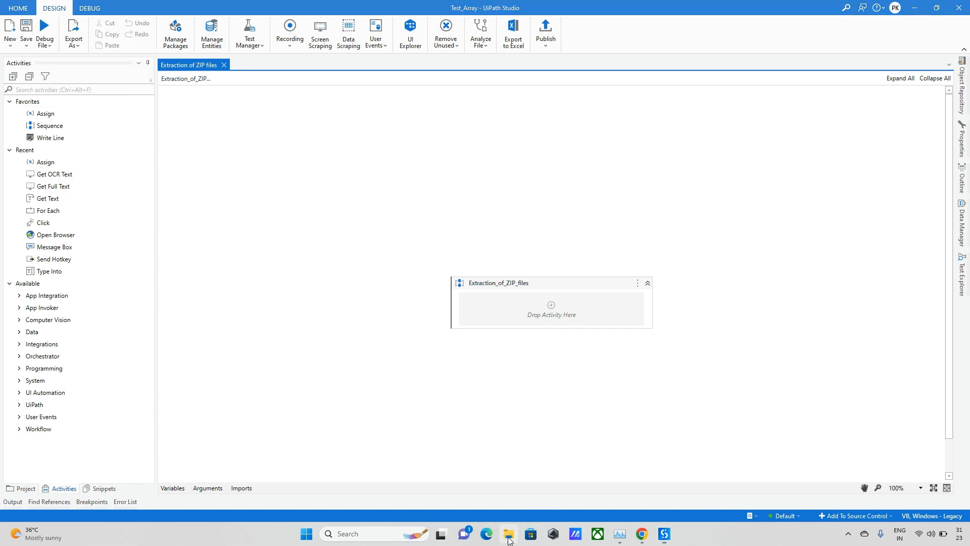
Browse File Explorer to 1.Test_Cases\Input\Extract, showing the Test_Invoices zip and RAR archive.
{"action": "left_click", "coordinate": [508, 533]}
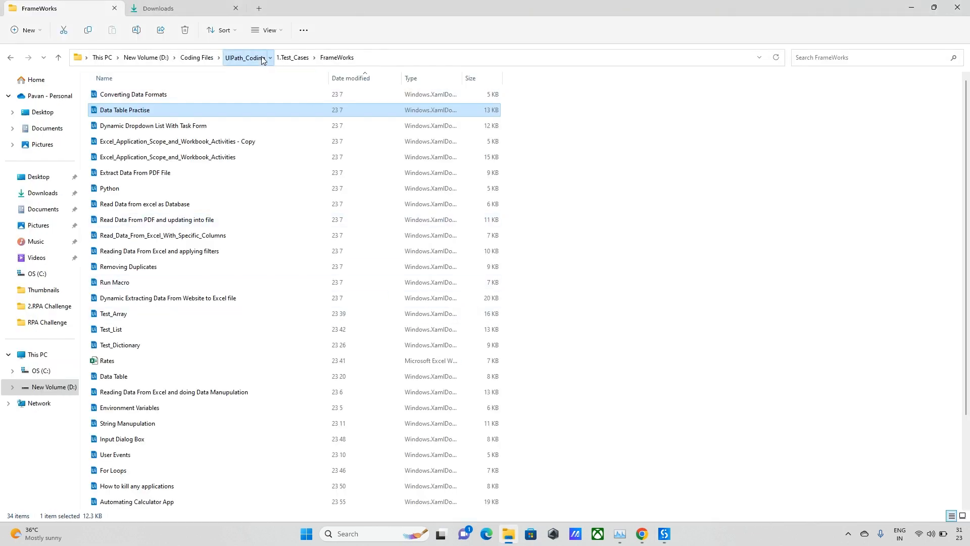
{"action": "left_click", "coordinate": [243, 57]}
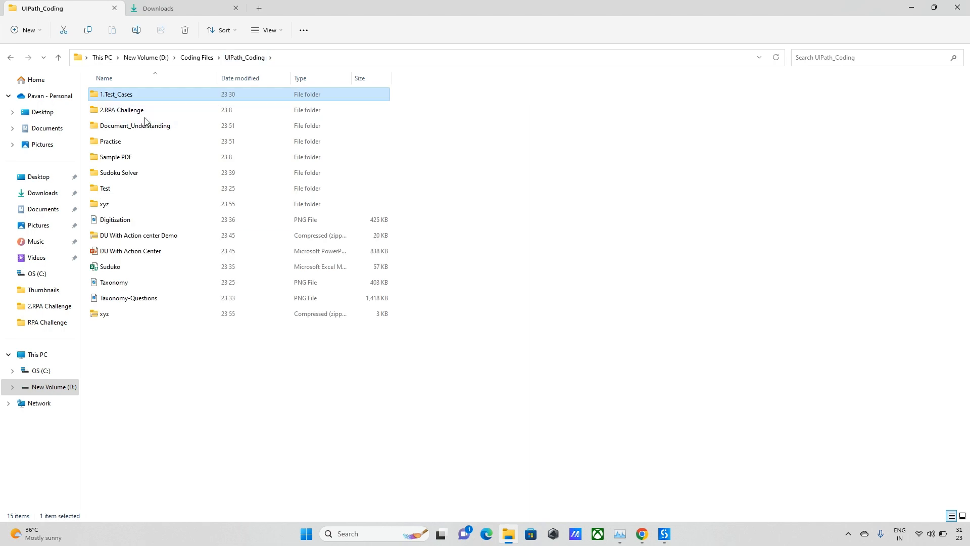
{"action": "double_click", "coordinate": [117, 94]}
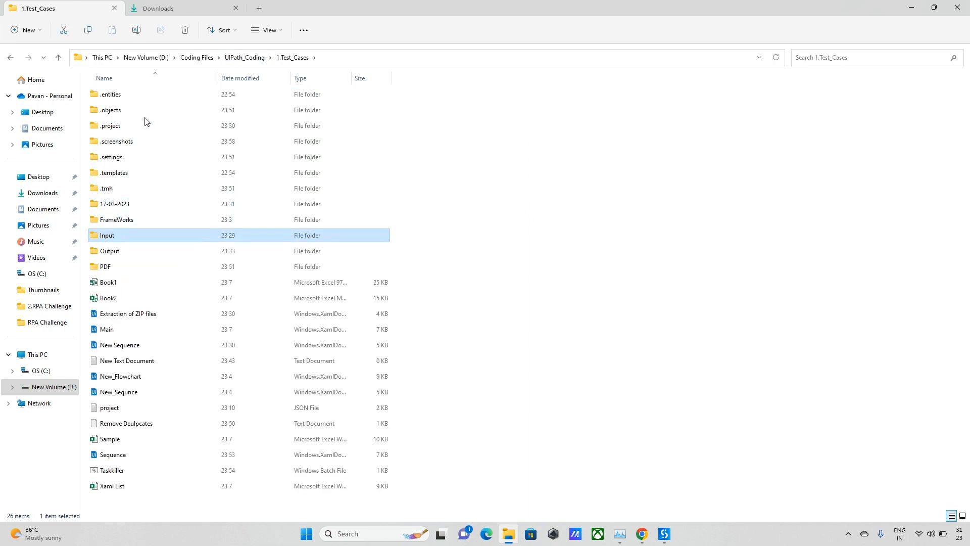
{"action": "double_click", "coordinate": [107, 235]}
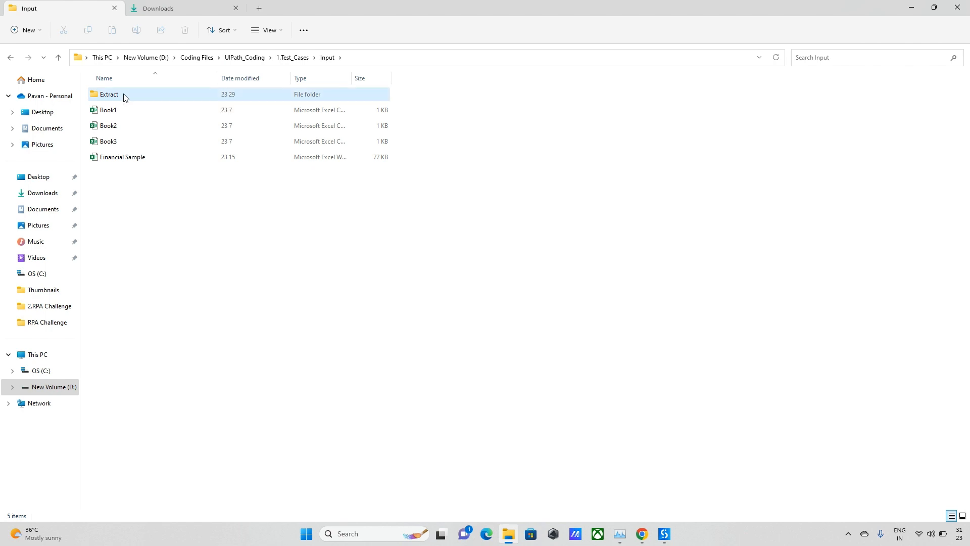
{"action": "double_click", "coordinate": [109, 94]}
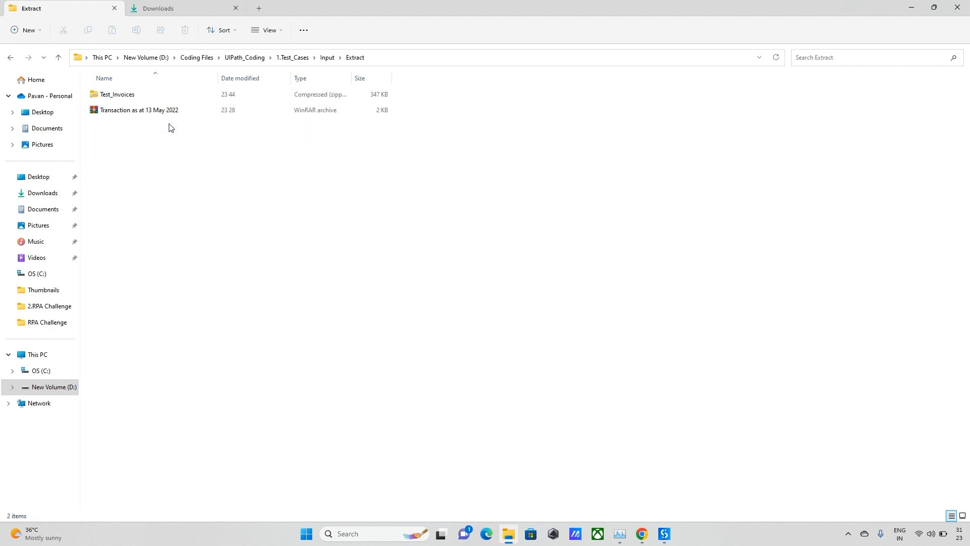
{"action": "mouse_move", "coordinate": [182, 171]}
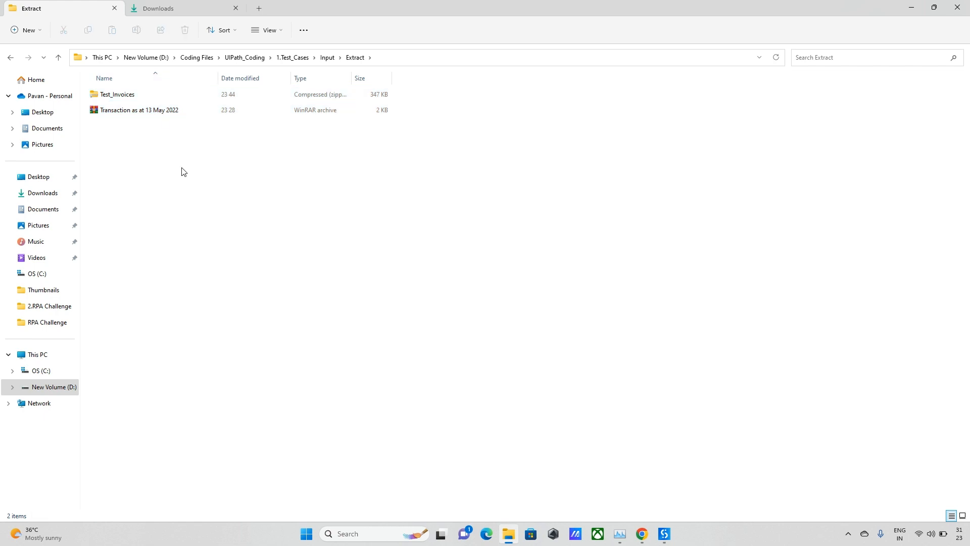
{"action": "left_click", "coordinate": [117, 94]}
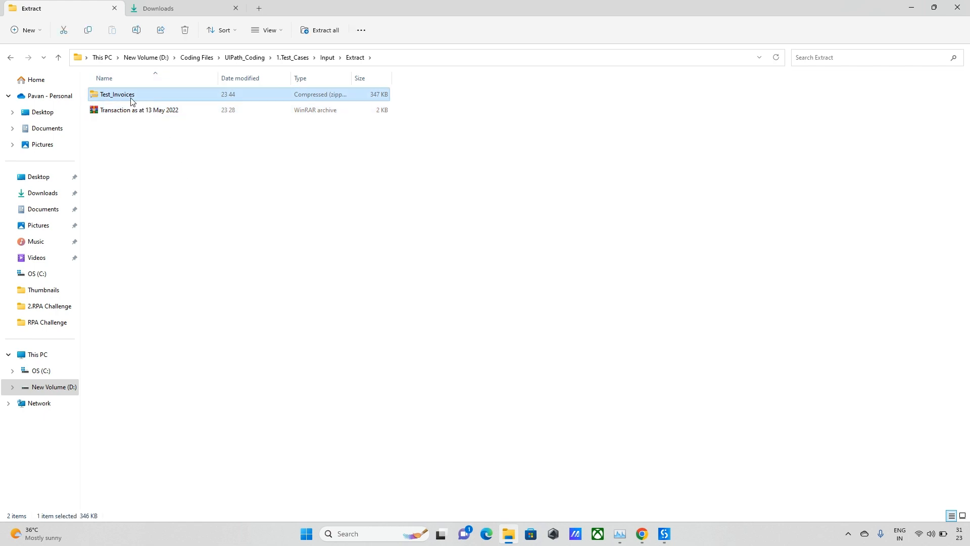
{"action": "left_click", "coordinate": [555, 359]}
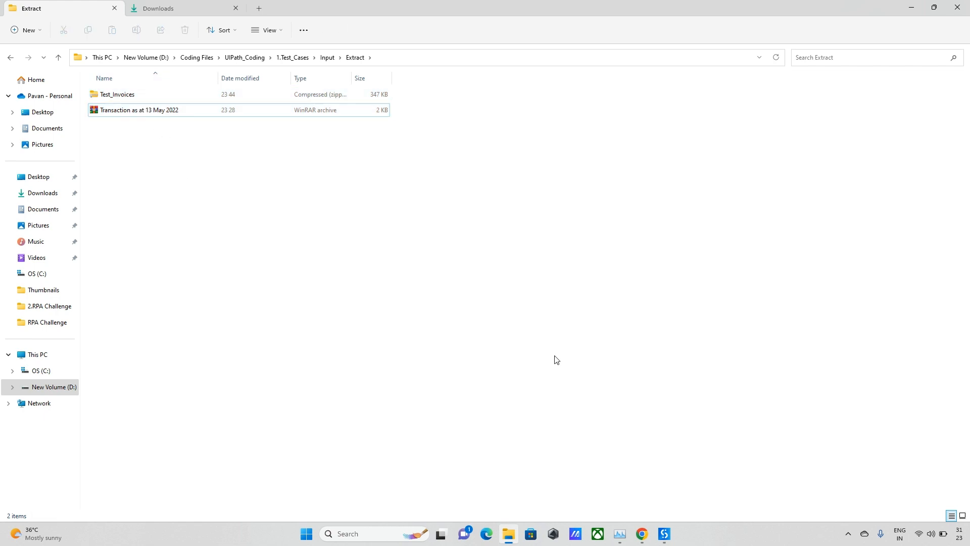
{"action": "mouse_move", "coordinate": [615, 421]}
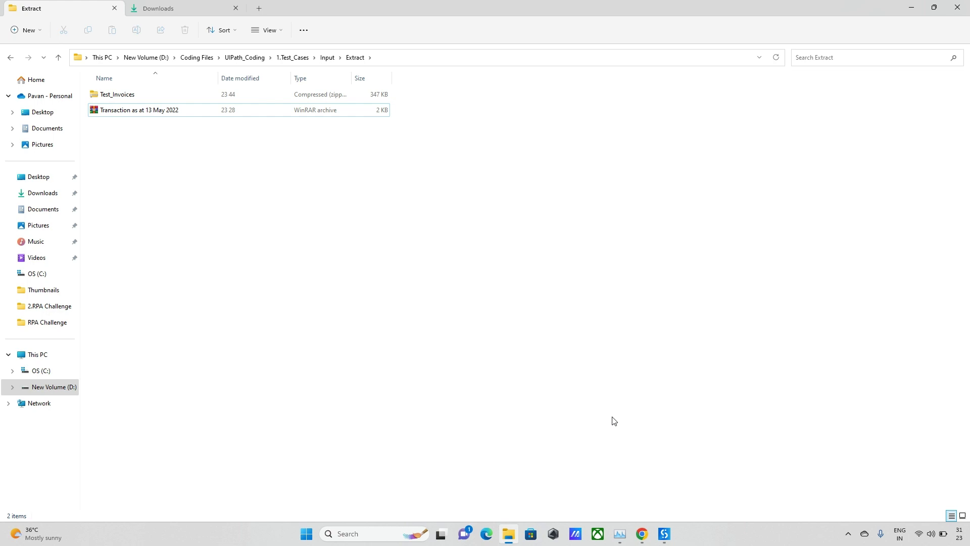
Search activities for 'zip' to add Extract/Unzip Files to the sequence.
{"action": "left_click", "coordinate": [664, 534]}
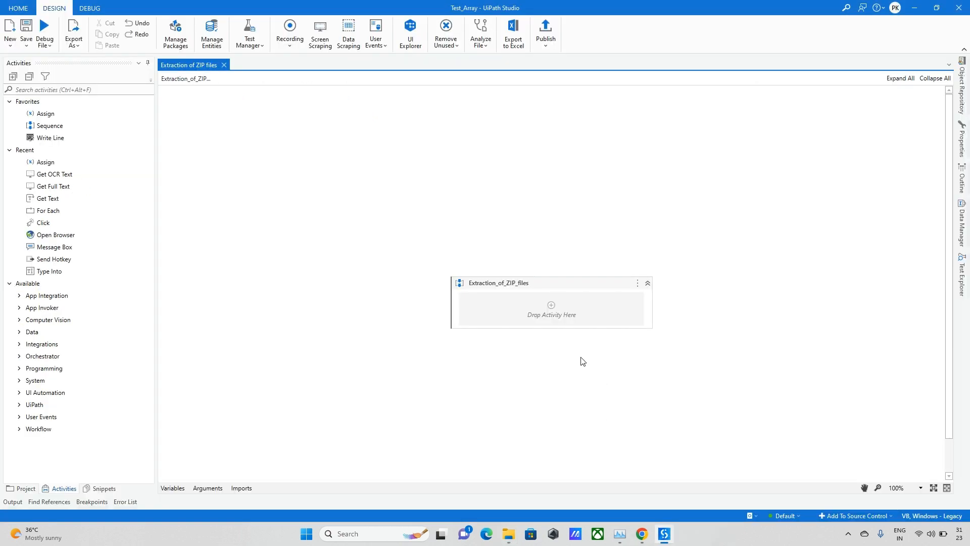
{"action": "left_click", "coordinate": [74, 90]}
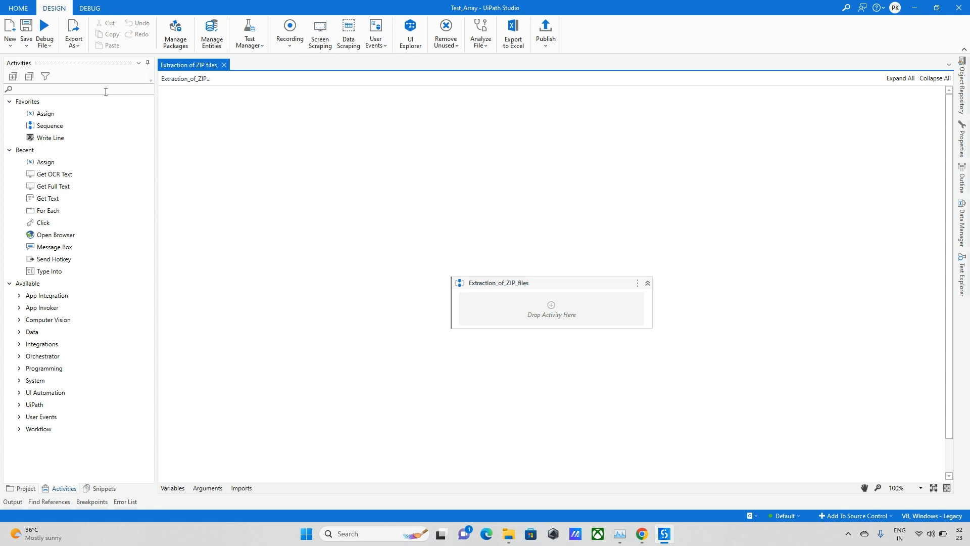
{"action": "type", "text": "zip"}
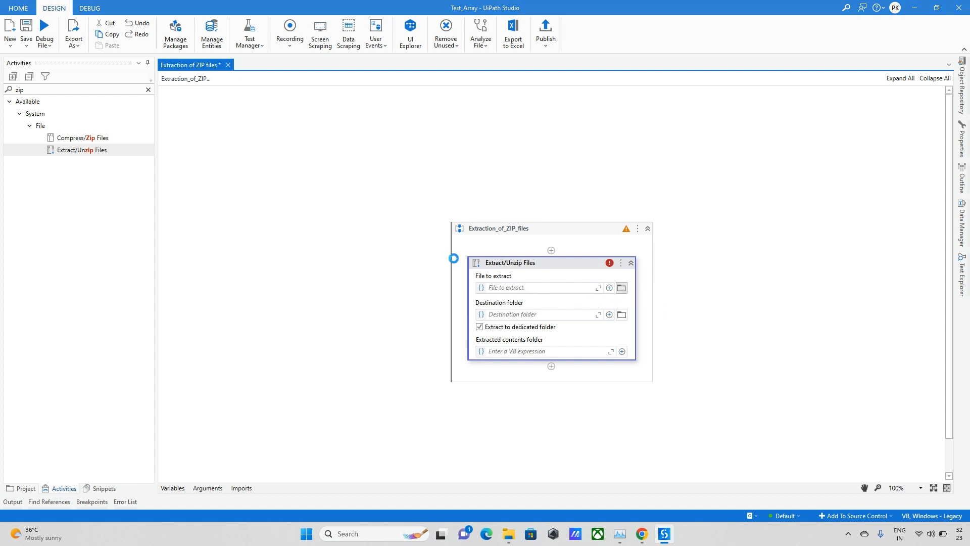
Choose Test_Invoices.zip from Input\Extract as the file to extract.
{"action": "left_click", "coordinate": [621, 287]}
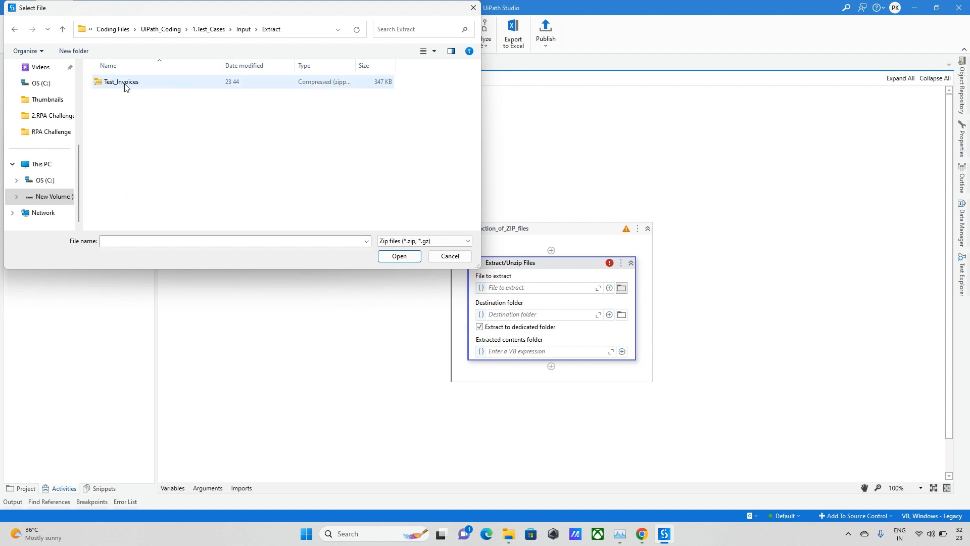
{"action": "left_click", "coordinate": [121, 81]}
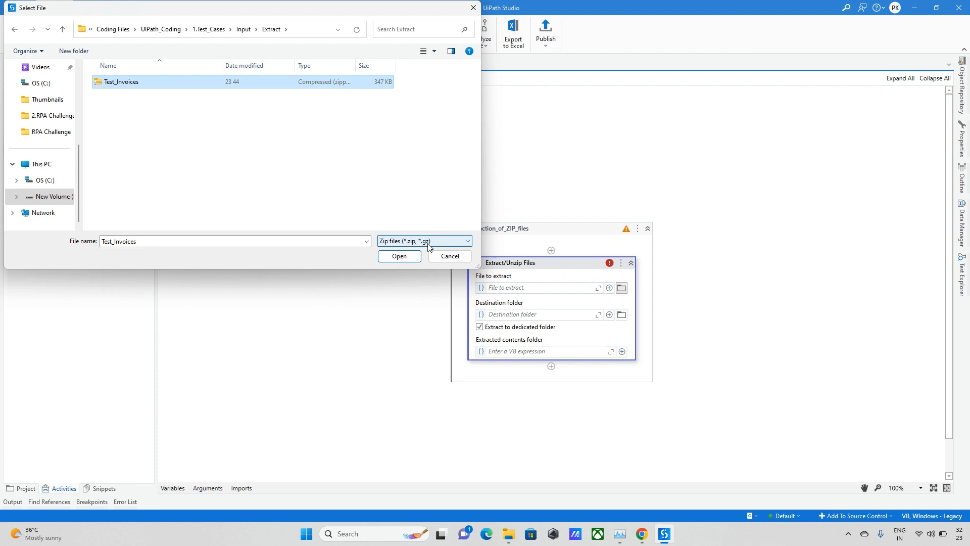
{"action": "left_click", "coordinate": [424, 240]}
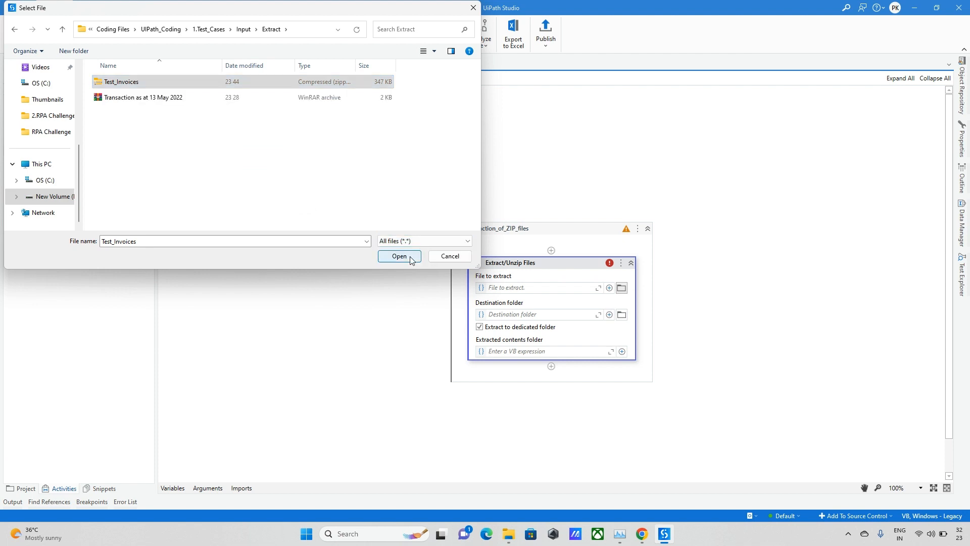
{"action": "left_click", "coordinate": [143, 97]}
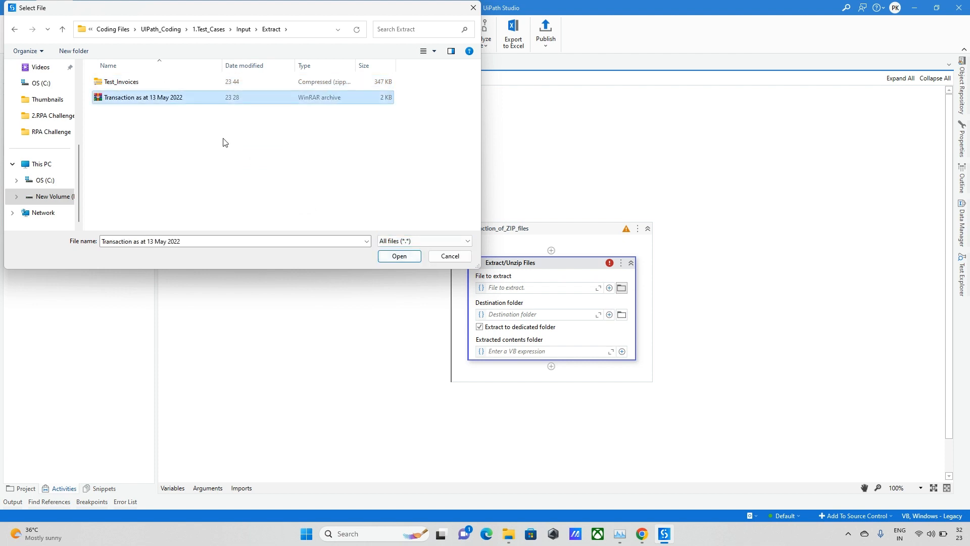
{"action": "left_click", "coordinate": [122, 81]}
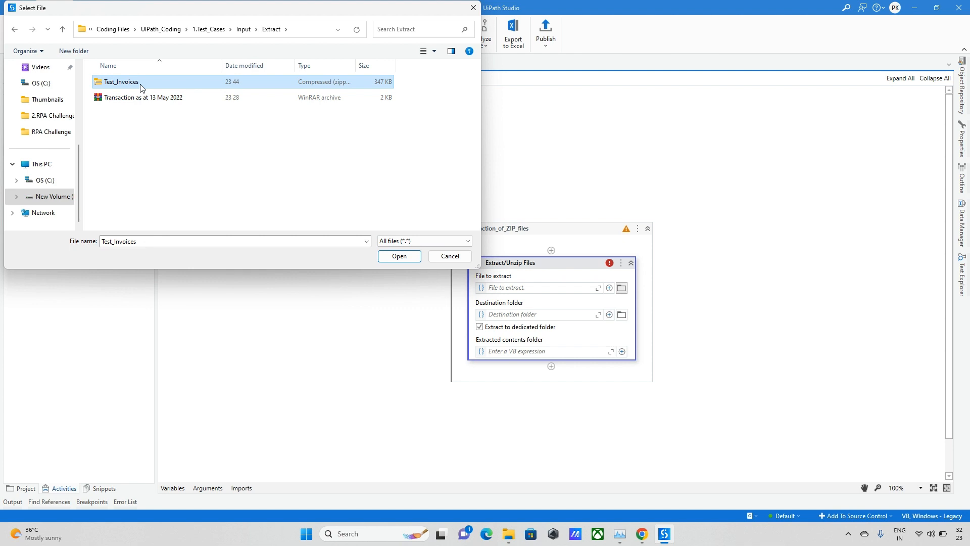
{"action": "mouse_move", "coordinate": [170, 101]}
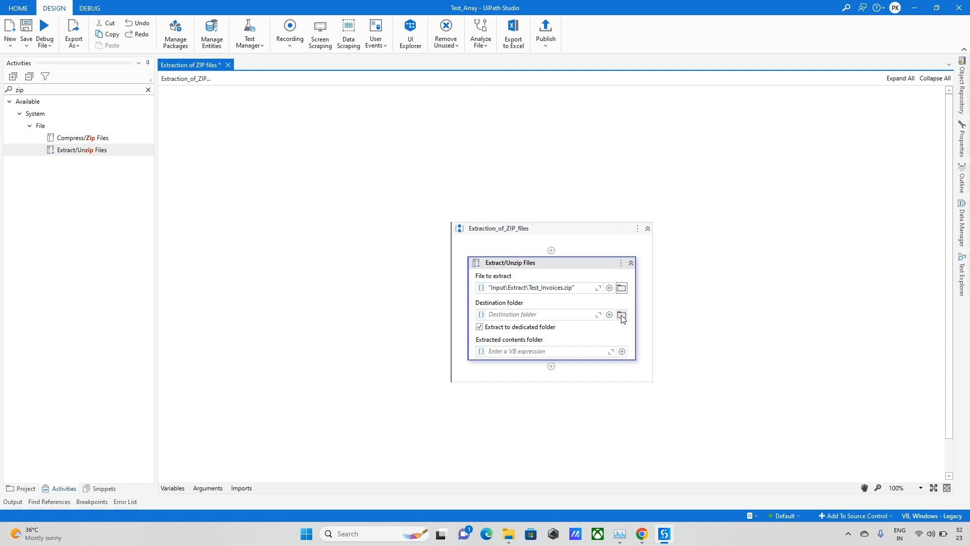
Set destination to "D:\Coding Files\UIPath_Coding\1.Test_Cases\Input\Extract\" and debug-run the workflow.
{"action": "left_click", "coordinate": [622, 314]}
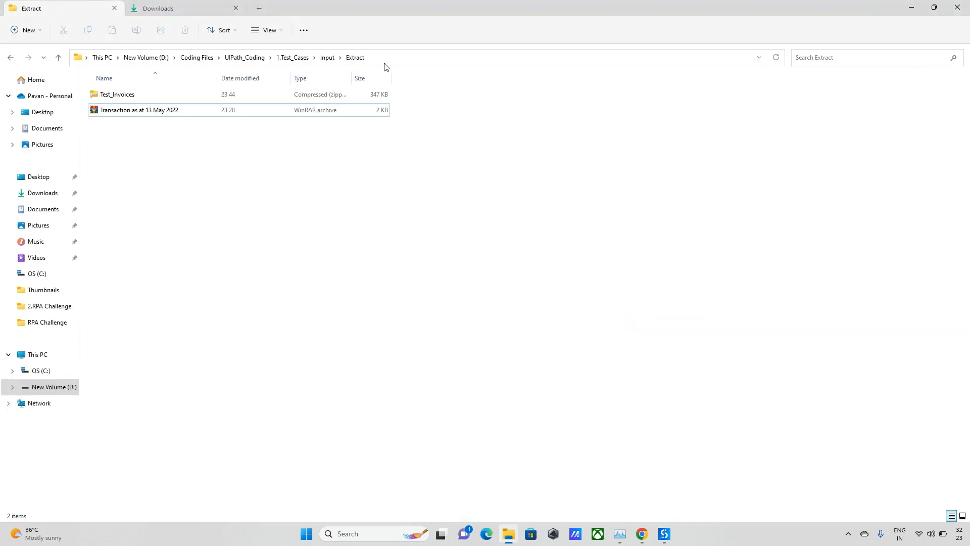
{"action": "left_click", "coordinate": [663, 534]}
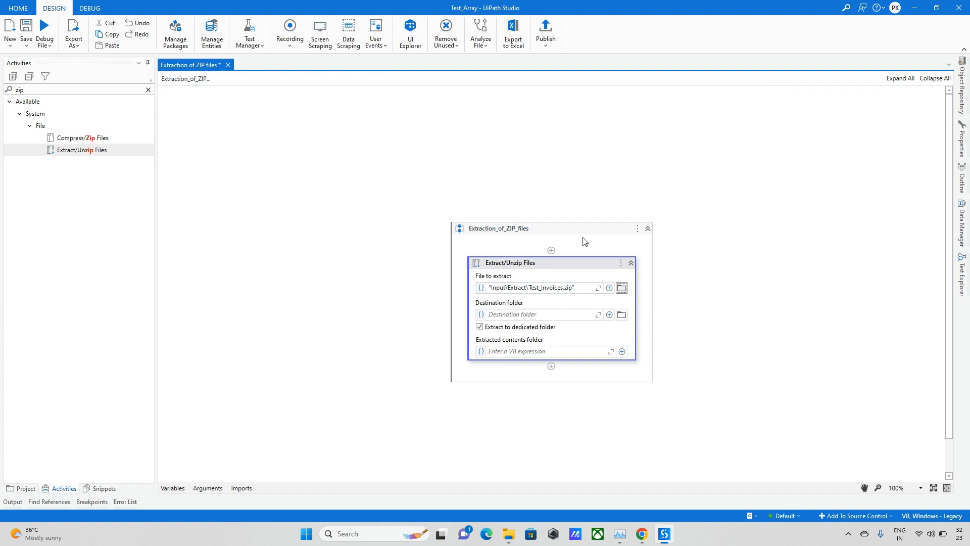
{"action": "left_click", "coordinate": [610, 314]}
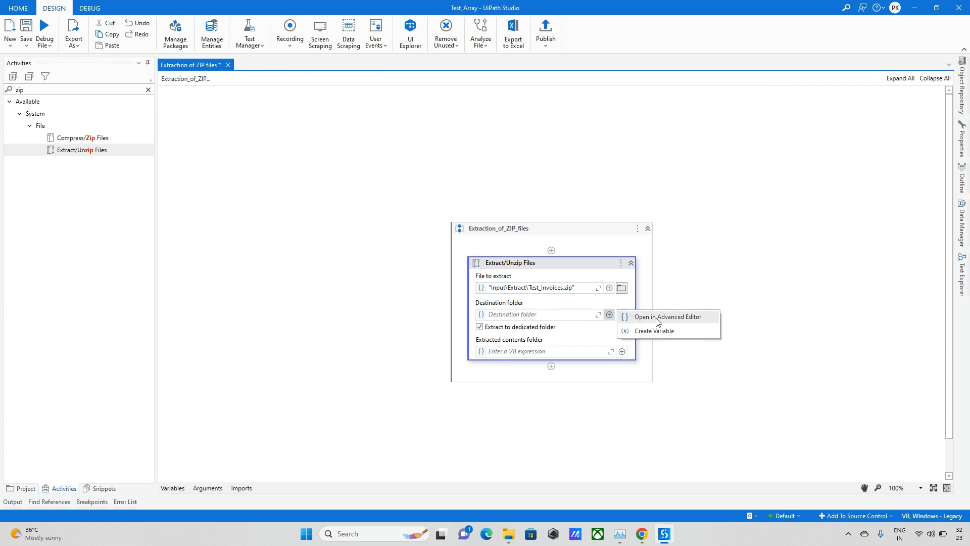
{"action": "left_click", "coordinate": [667, 316]}
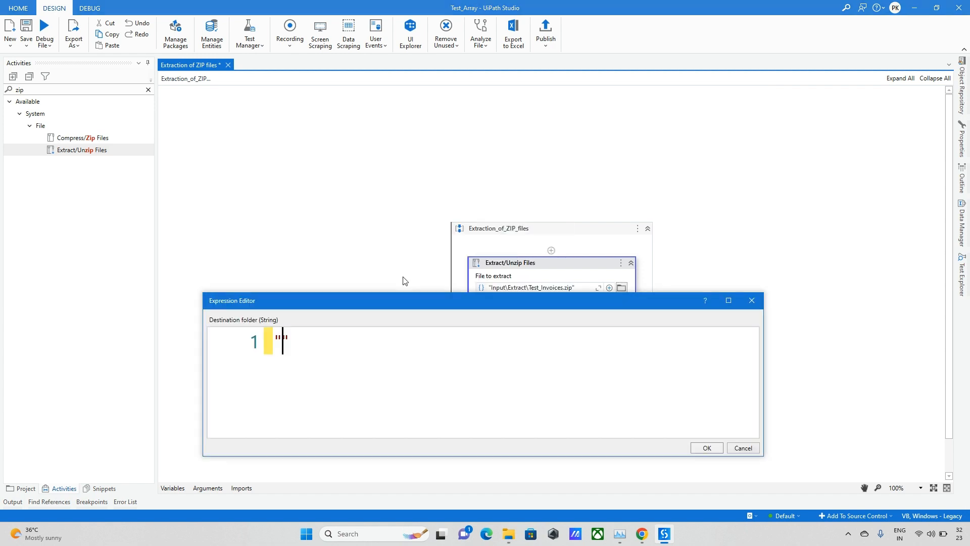
{"action": "type", "text": "\"D:\\Coding Files\\UIPath_Coding\\1.Test_Cases\\Input\\Extract\\\""}
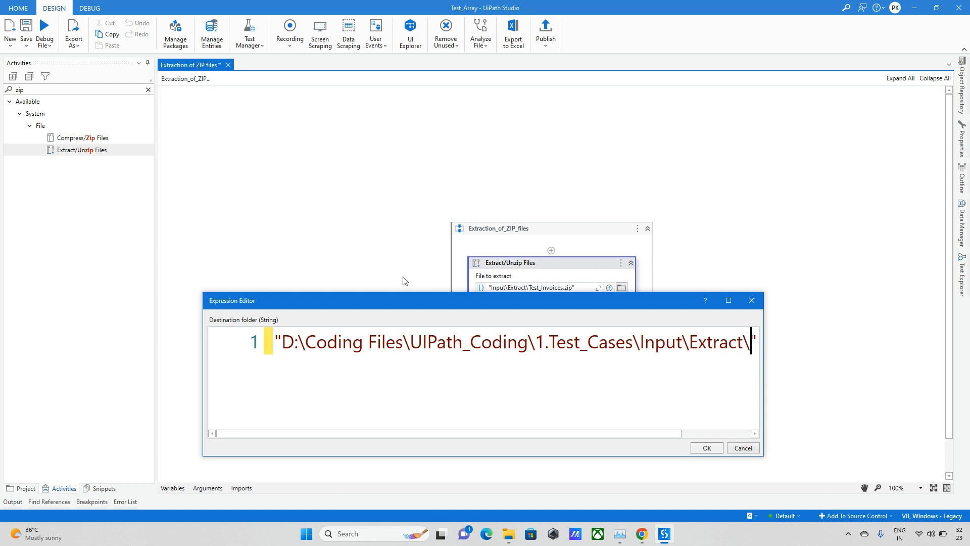
{"action": "left_click", "coordinate": [706, 447]}
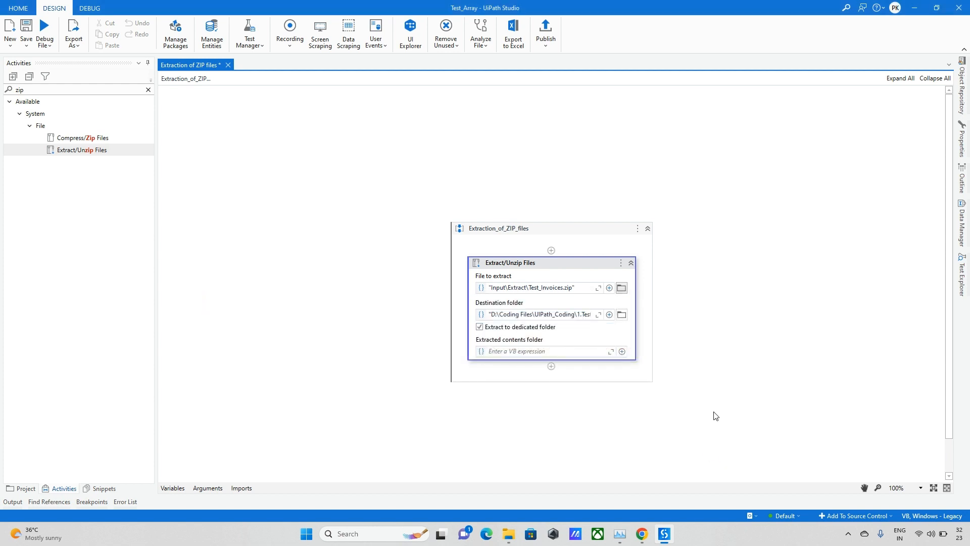
{"action": "mouse_move", "coordinate": [44, 31]}
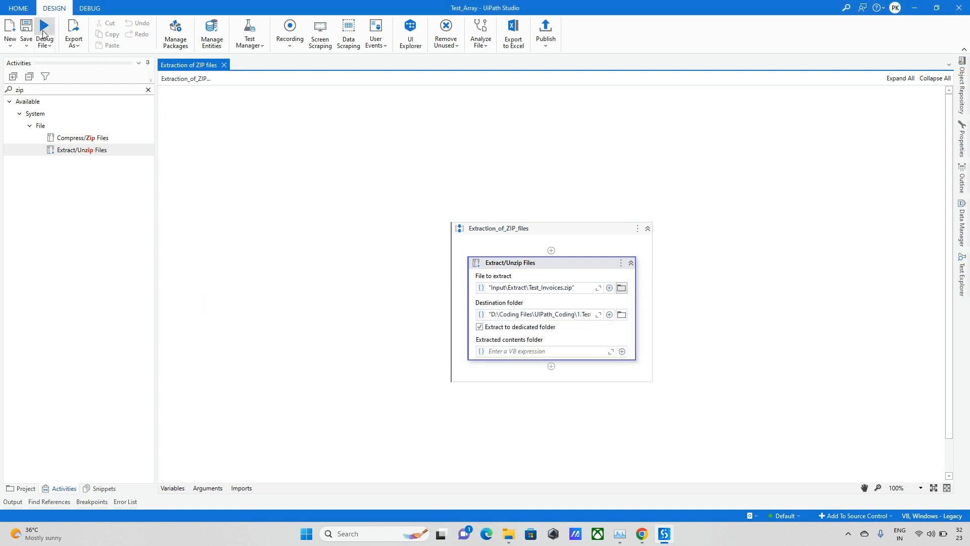
{"action": "left_click", "coordinate": [43, 30]}
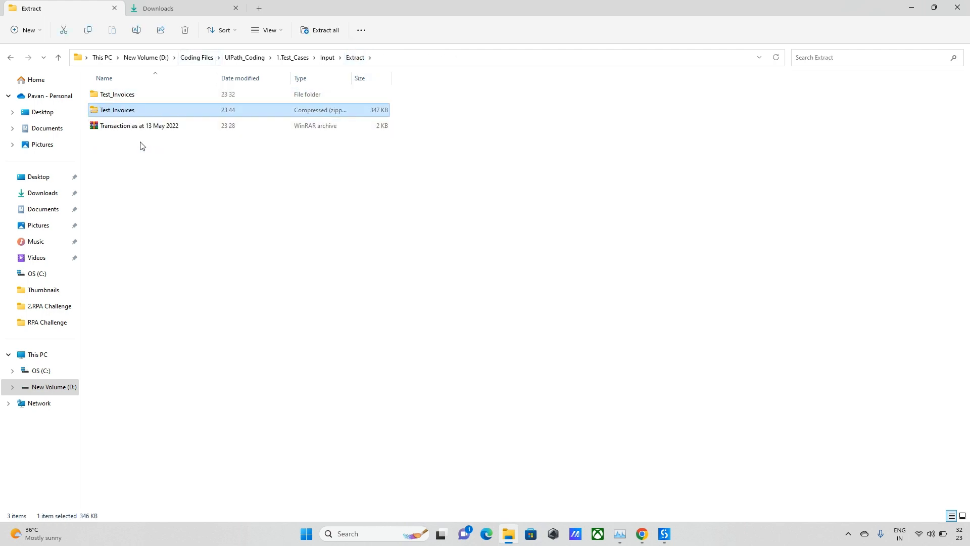
Confirm the unzipped Test_Invoices folder in Extract, then return to UiPath Studio.
{"action": "left_click", "coordinate": [139, 126]}
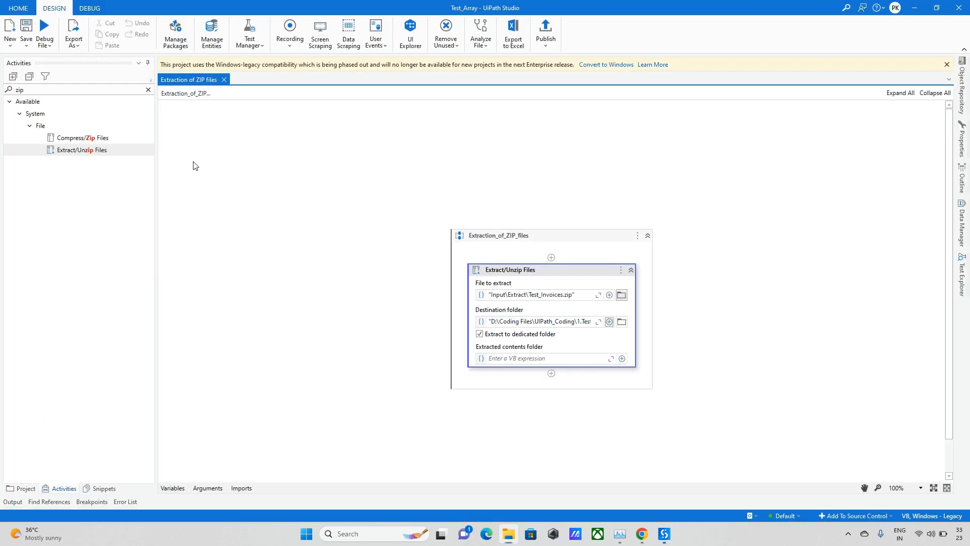
Point the unzip activity's file to the Transaction as at 13 May 2022 RAR archive.
{"action": "left_click", "coordinate": [630, 269]}
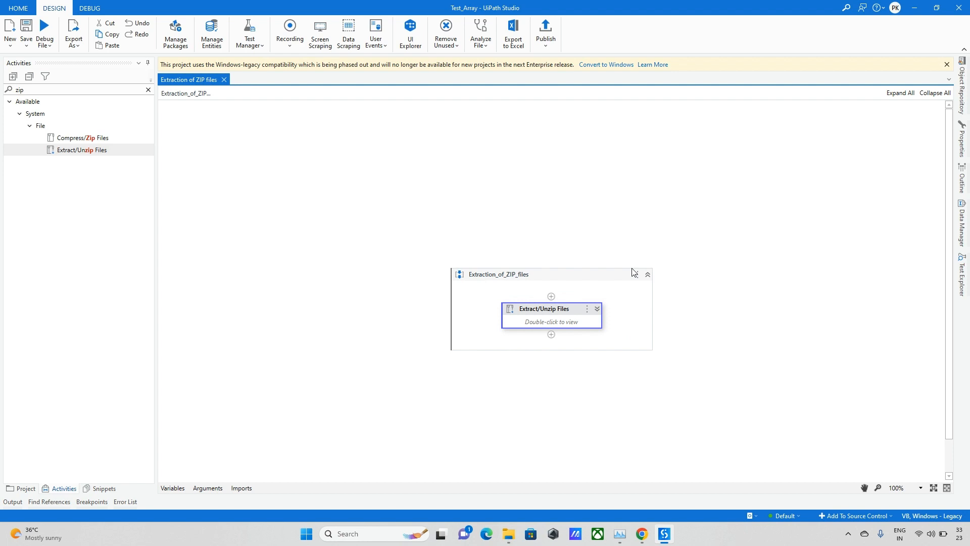
{"action": "double_click", "coordinate": [543, 309]}
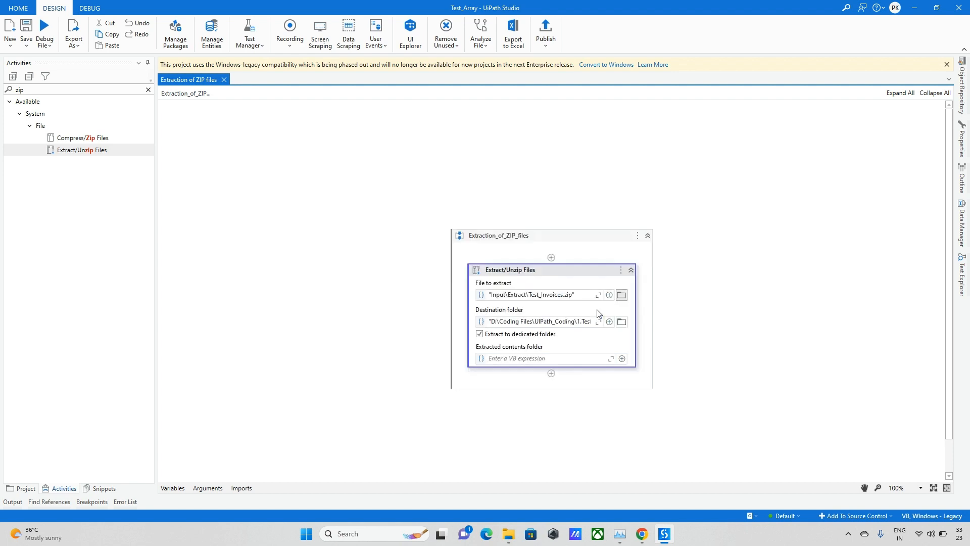
{"action": "left_click", "coordinate": [621, 295]}
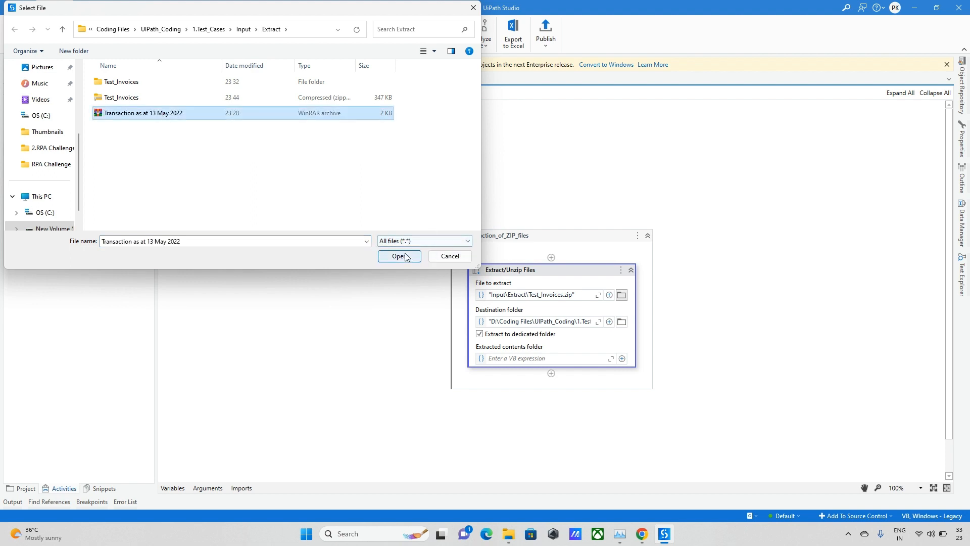
{"action": "left_click", "coordinate": [399, 256]}
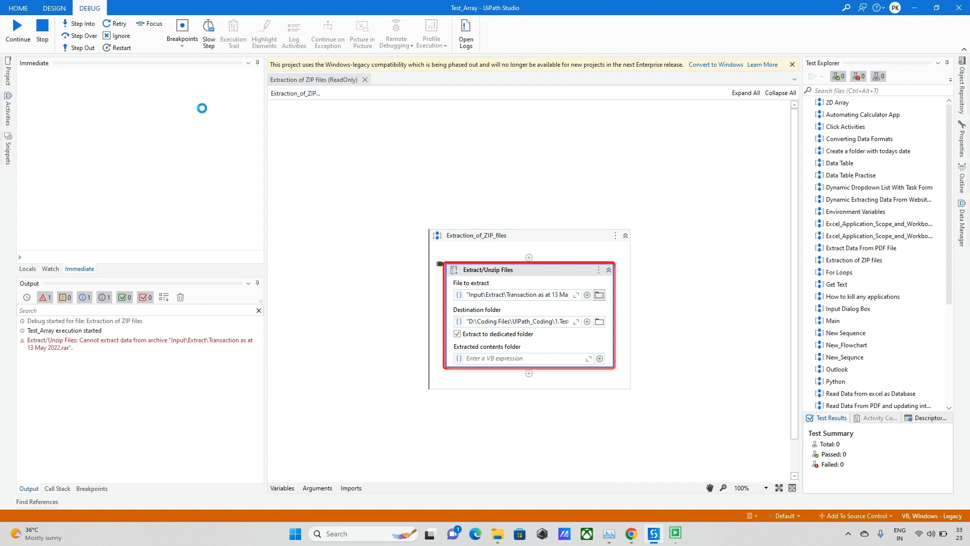
{"action": "mouse_move", "coordinate": [106, 372]}
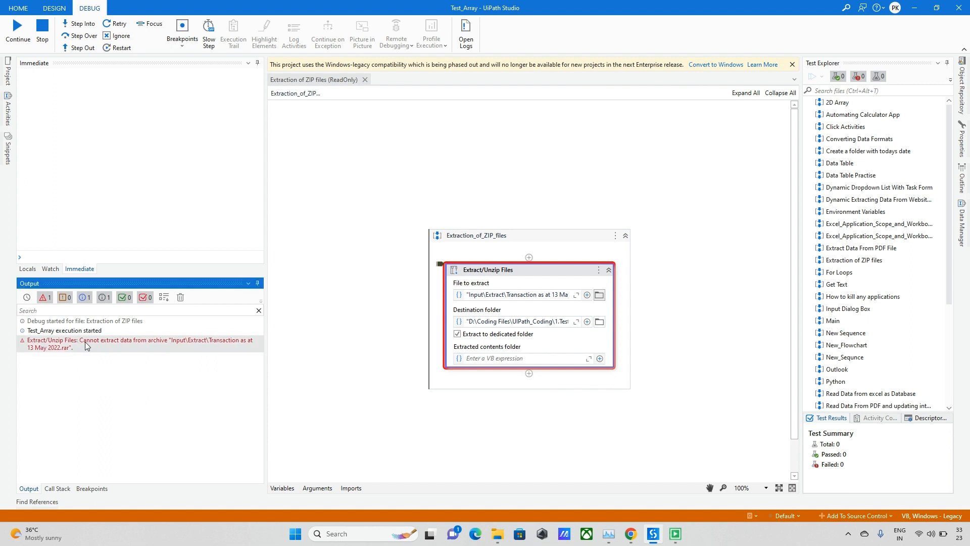
{"action": "mouse_move", "coordinate": [149, 345]}
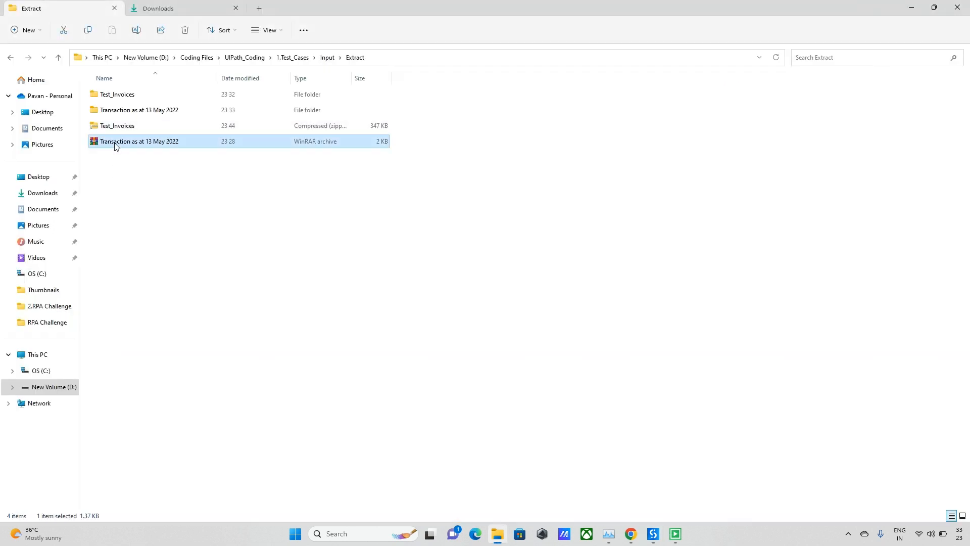
After the cannot-extract error, bring up the Transaction RAR archive's context menu.
{"action": "right_click", "coordinate": [138, 141]}
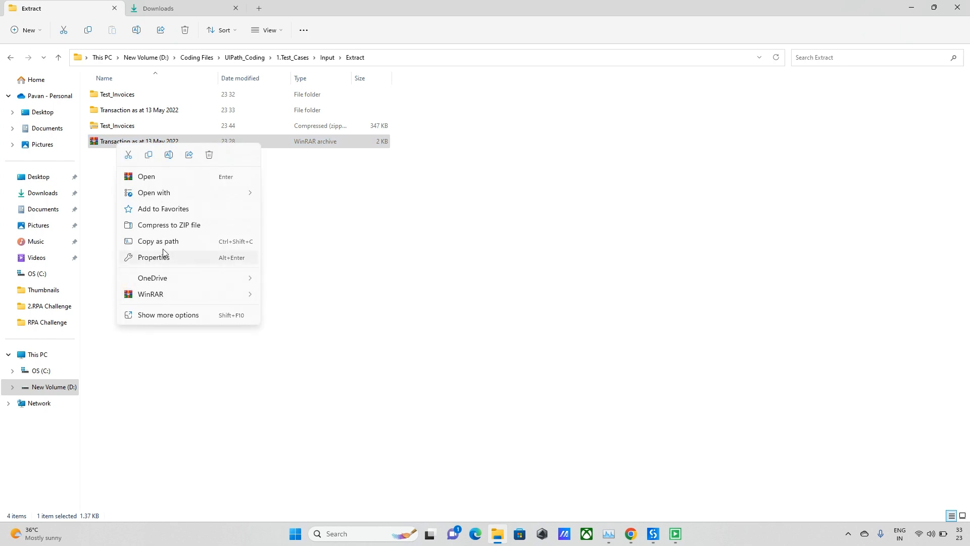
Compare Properties of the RAR archive and Test_Invoices zip to confirm their file types.
{"action": "left_click", "coordinate": [154, 256]}
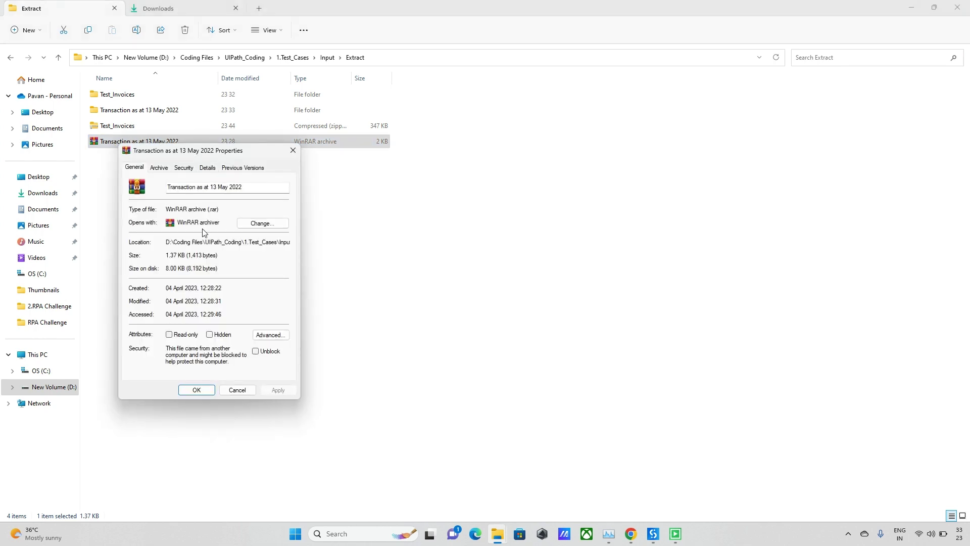
{"action": "double_click", "coordinate": [212, 209]}
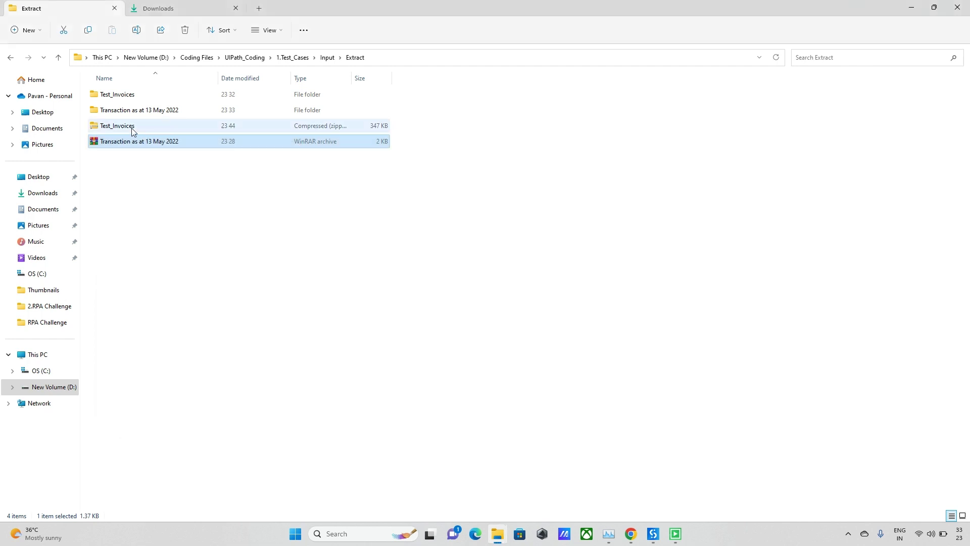
{"action": "right_click", "coordinate": [117, 126]}
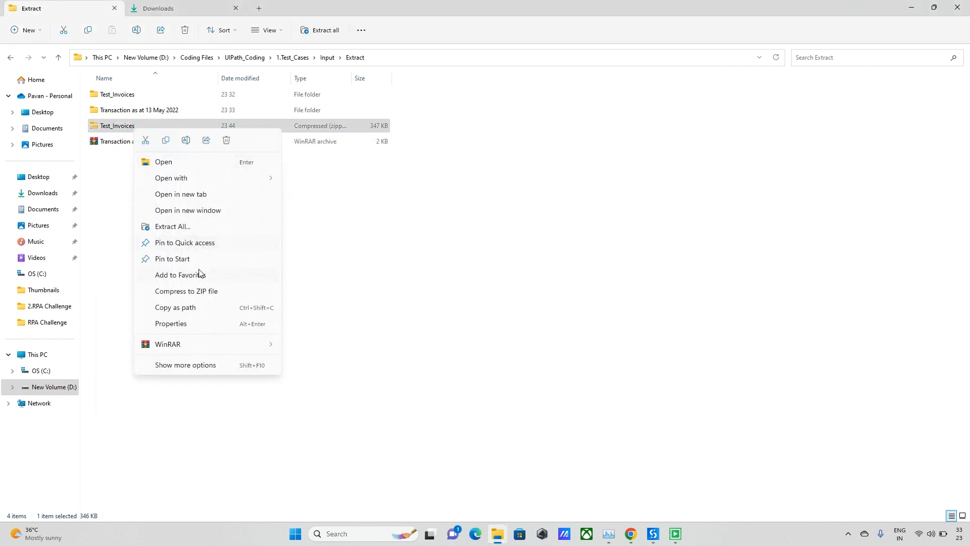
{"action": "mouse_move", "coordinate": [184, 275]}
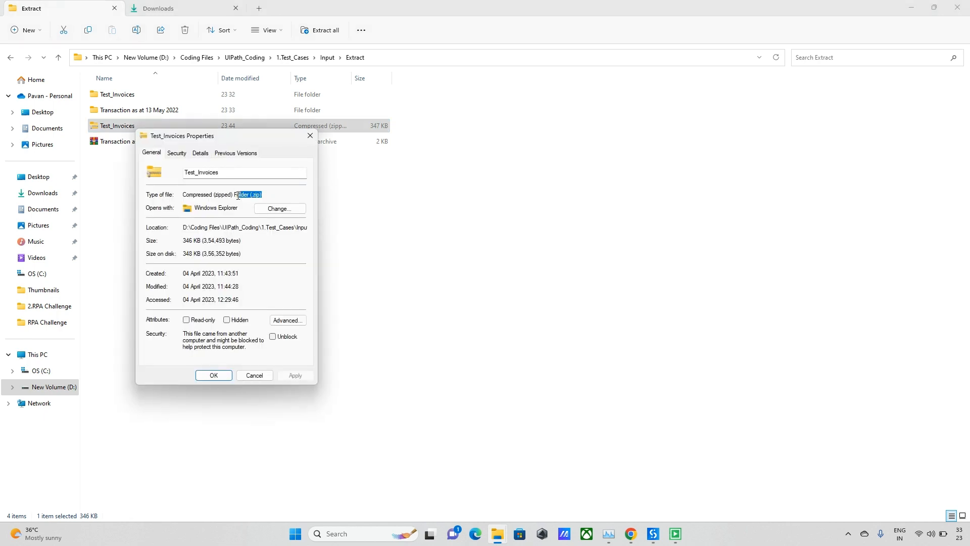
{"action": "left_click", "coordinate": [652, 532]}
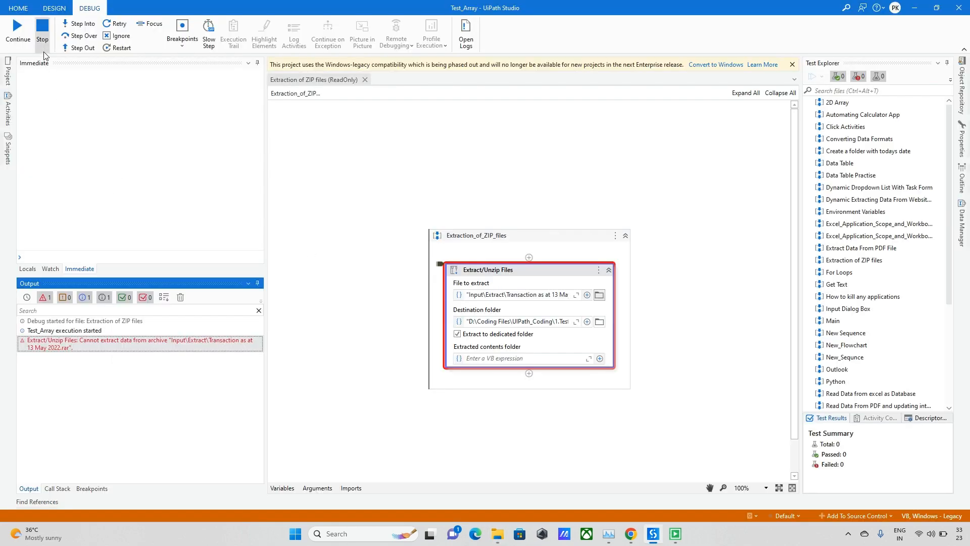
Stop the failed debug run and collapse the Extract/Unzip Files activity.
{"action": "left_click", "coordinate": [497, 534]}
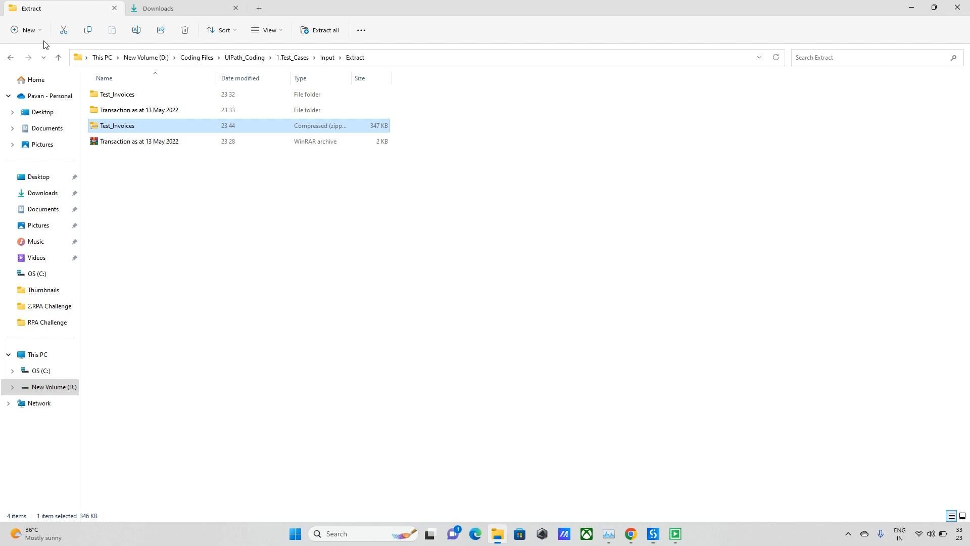
{"action": "left_click", "coordinate": [664, 534]}
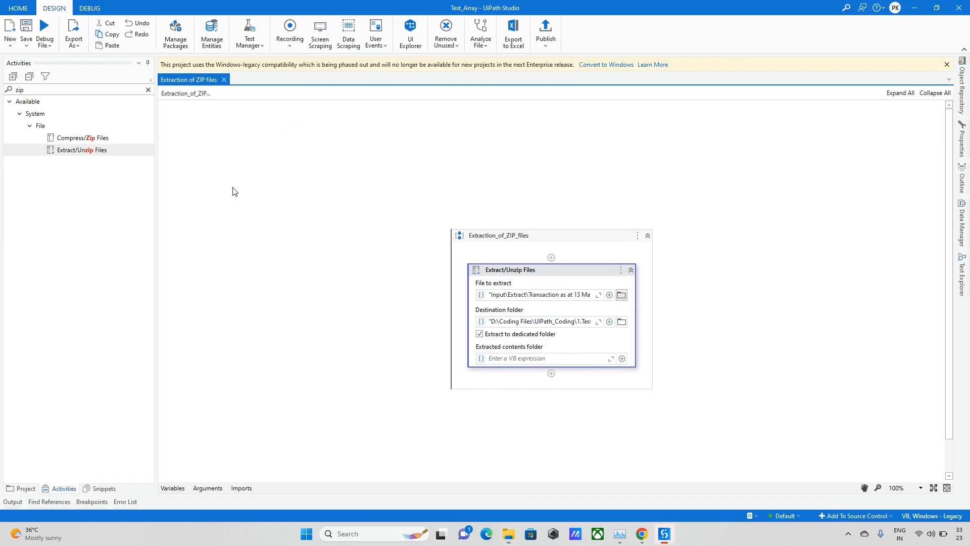
{"action": "left_click", "coordinate": [630, 269]}
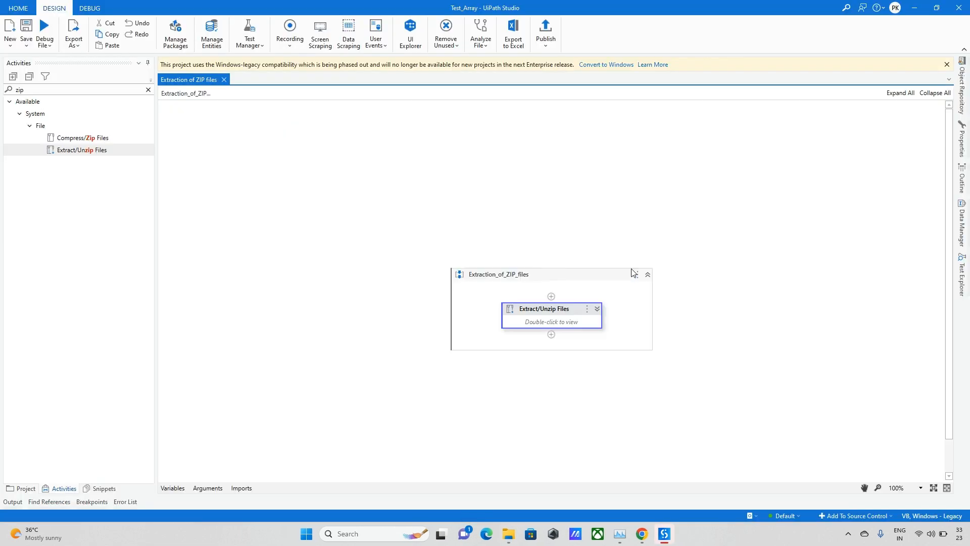
{"action": "left_click", "coordinate": [25, 490]}
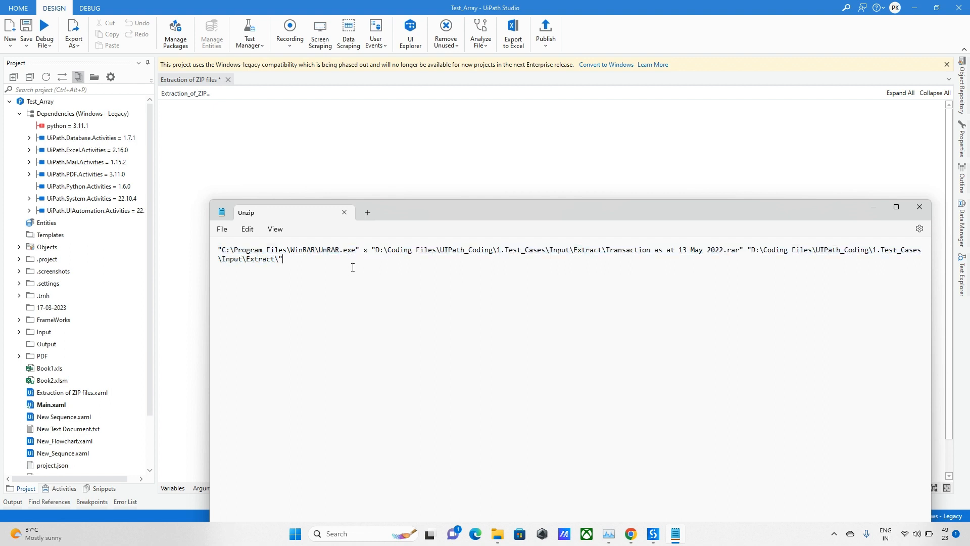
{"action": "double_click", "coordinate": [350, 249]}
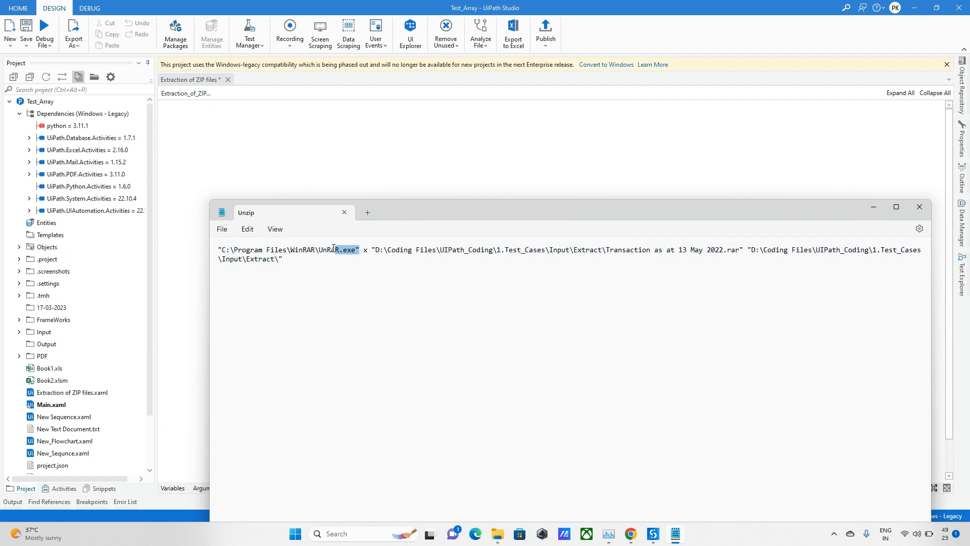
{"action": "double_click", "coordinate": [339, 249]}
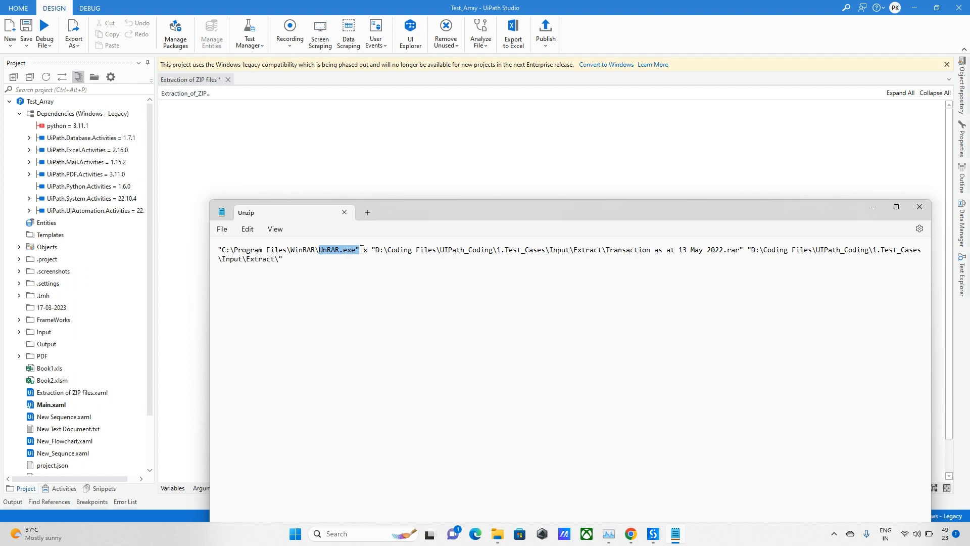
{"action": "left_click", "coordinate": [362, 249]}
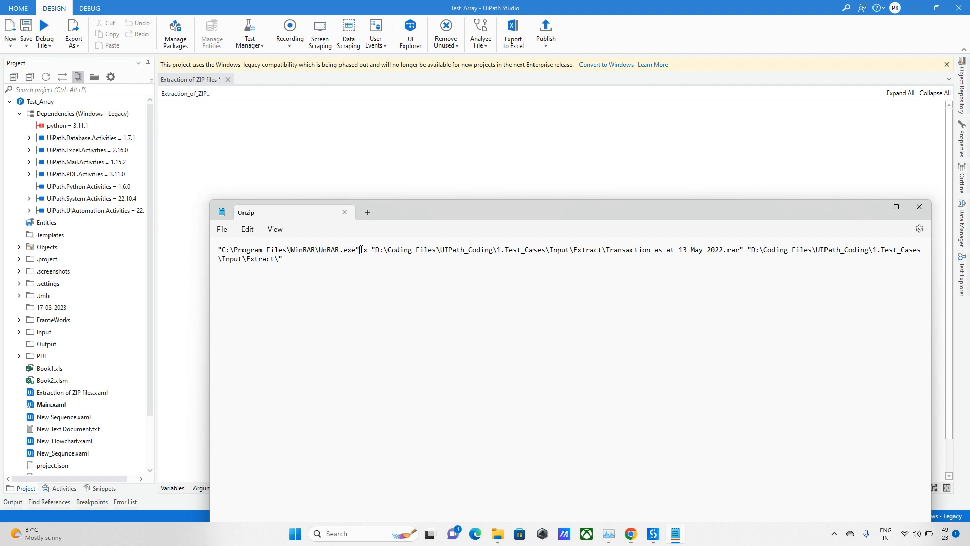
{"action": "double_click", "coordinate": [331, 251]}
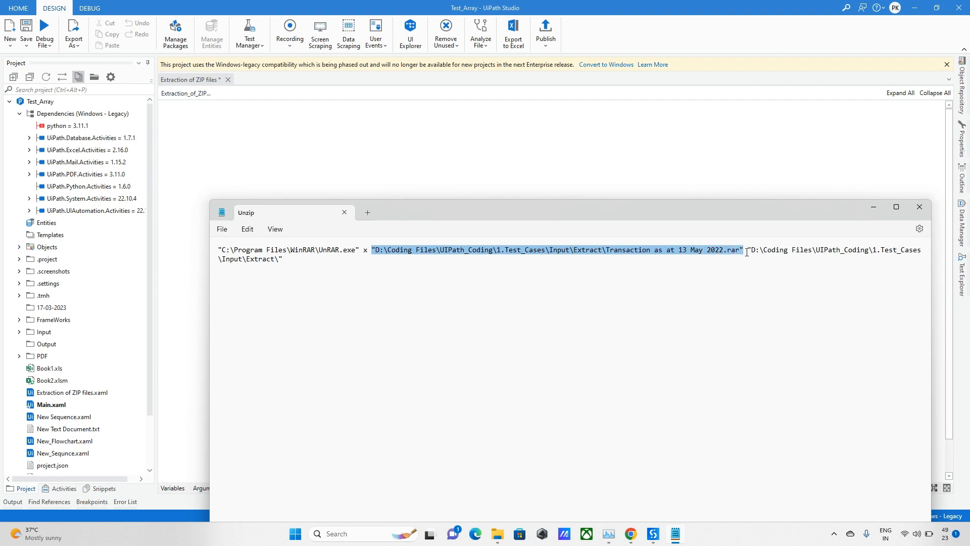
{"action": "mouse_move", "coordinate": [603, 254]}
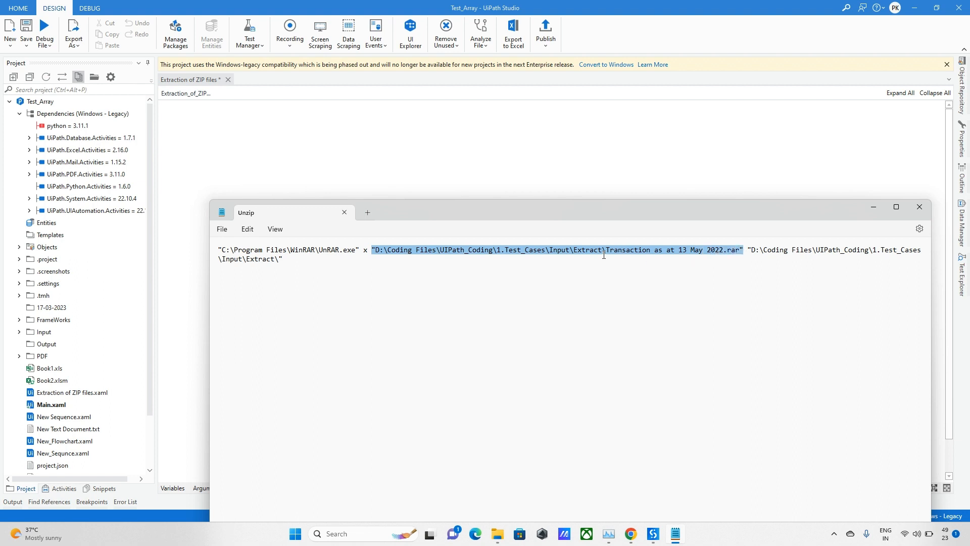
{"action": "key", "text": "alt+tab"}
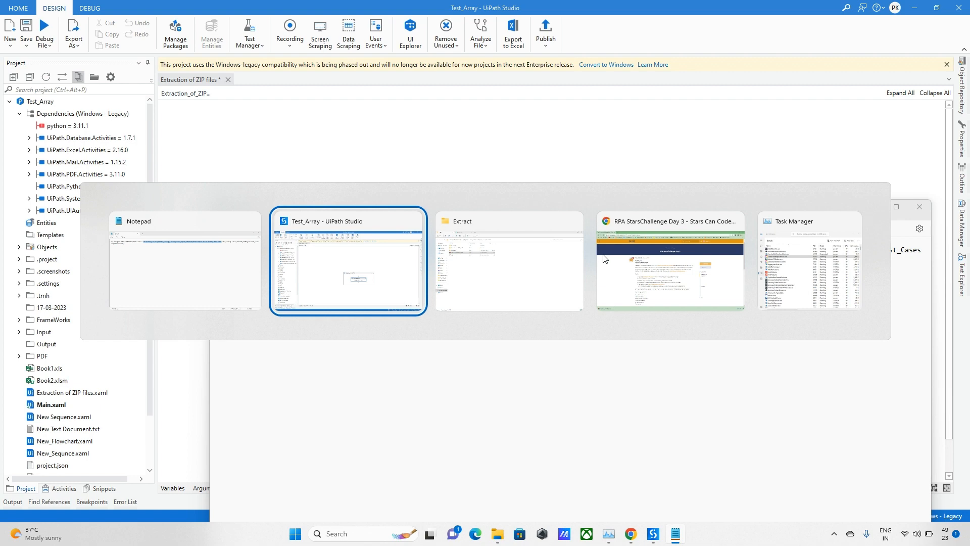
Check Unzip's Properties in Input\Extract to confirm it is a Windows Batch File.
{"action": "left_click", "coordinate": [509, 260]}
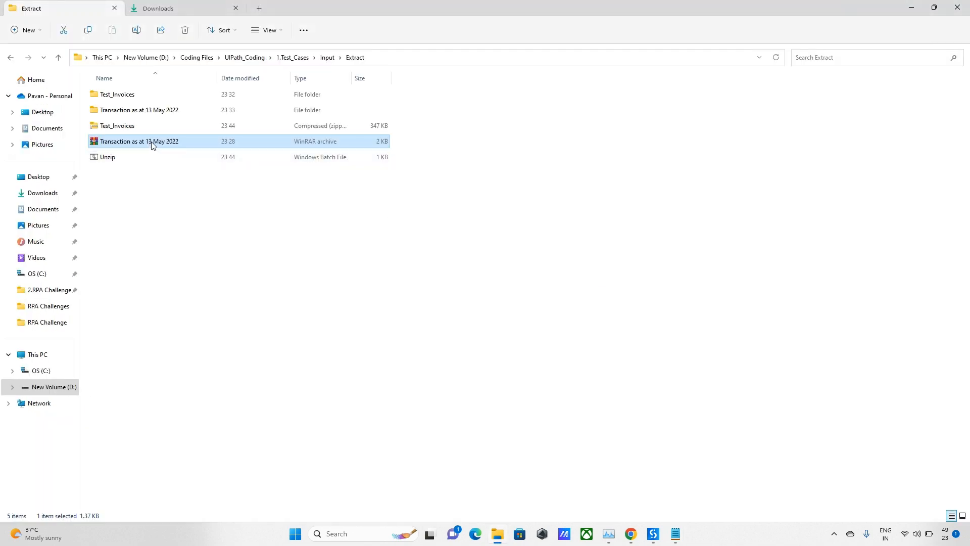
{"action": "double_click", "coordinate": [107, 157]}
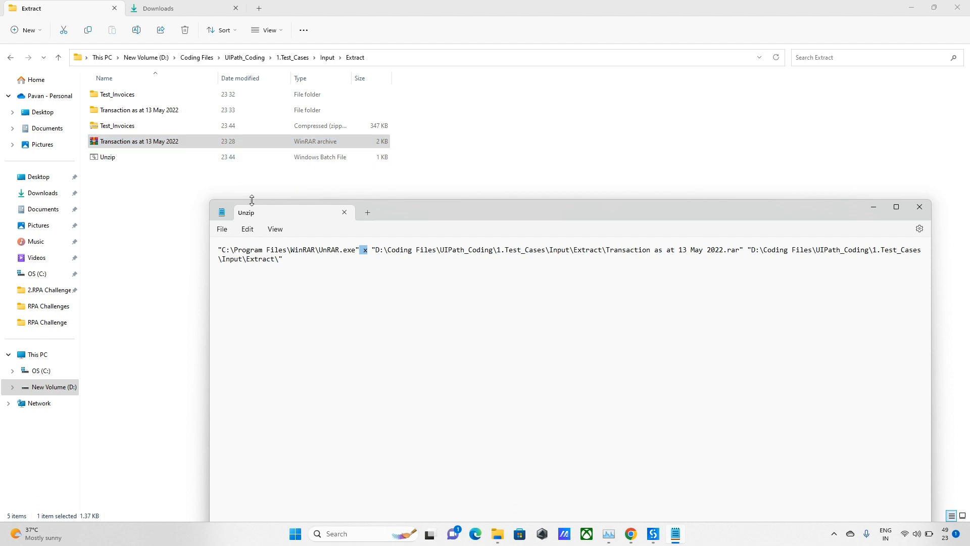
{"action": "mouse_move", "coordinate": [919, 207]}
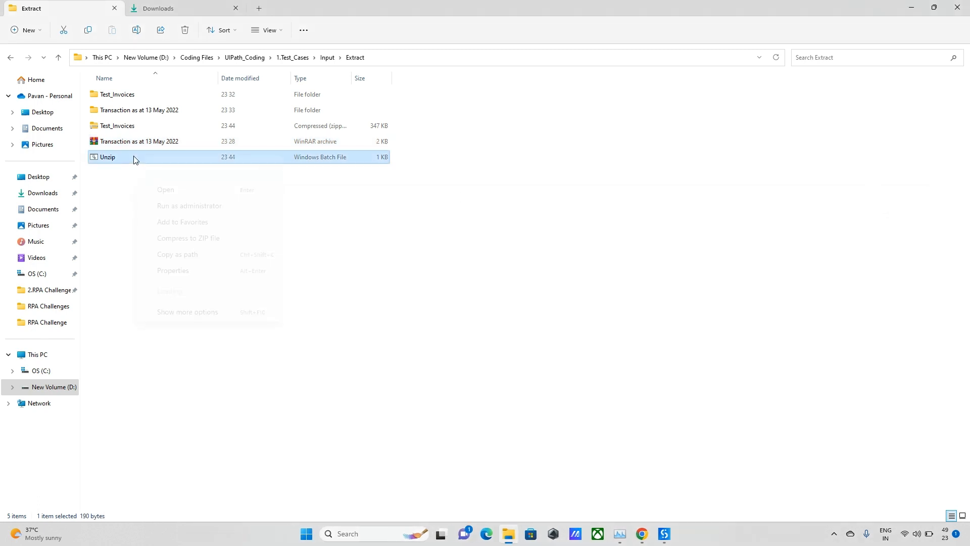
{"action": "left_click", "coordinate": [172, 271]}
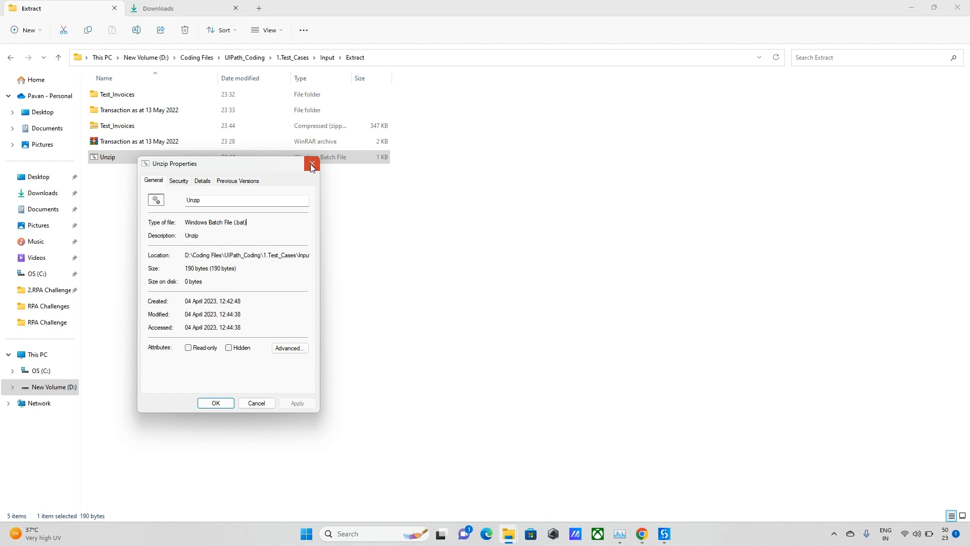
{"action": "left_click", "coordinate": [663, 534]}
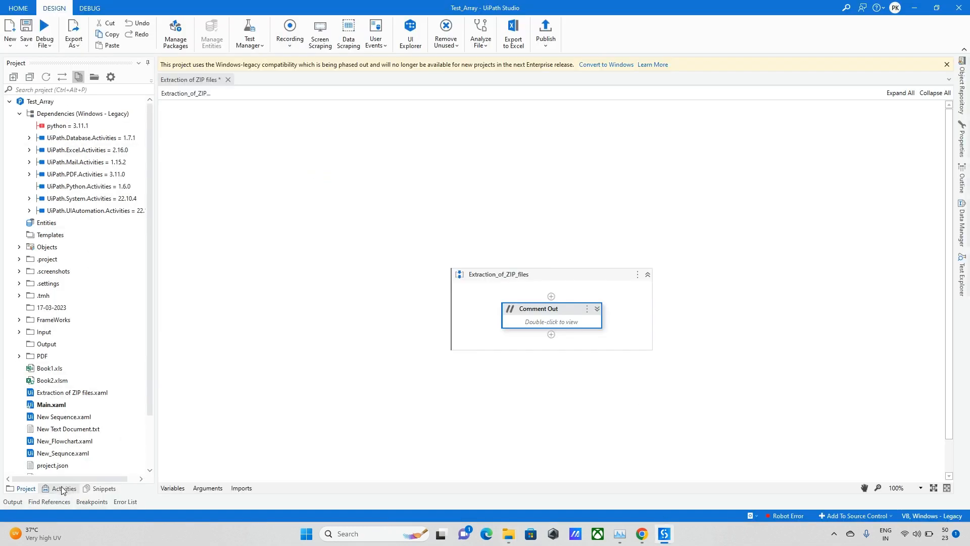
Add a Start Process running Input\Extract\Unzip.bat and start a debug run.
{"action": "left_click", "coordinate": [62, 488]}
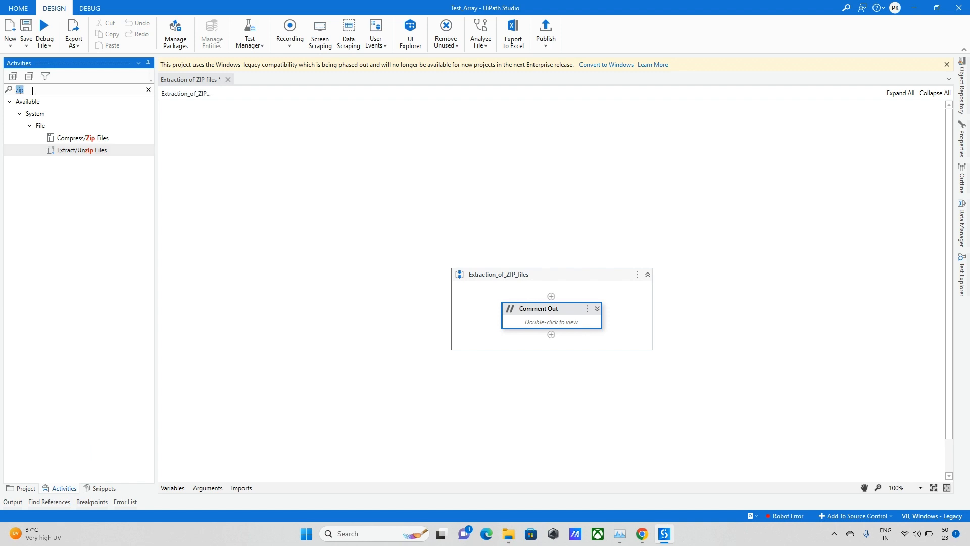
{"action": "type", "text": "start"}
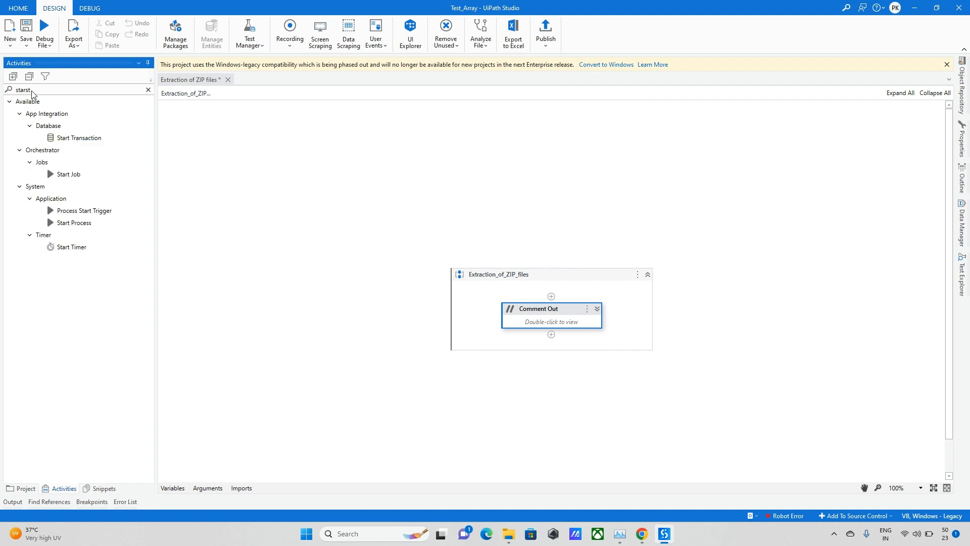
{"action": "mouse_move", "coordinate": [72, 223]}
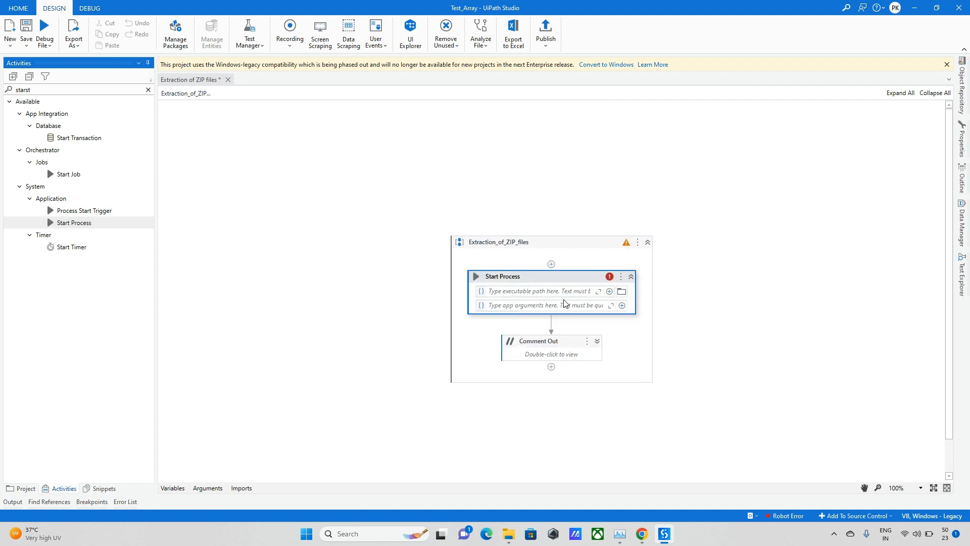
{"action": "left_click", "coordinate": [621, 291]}
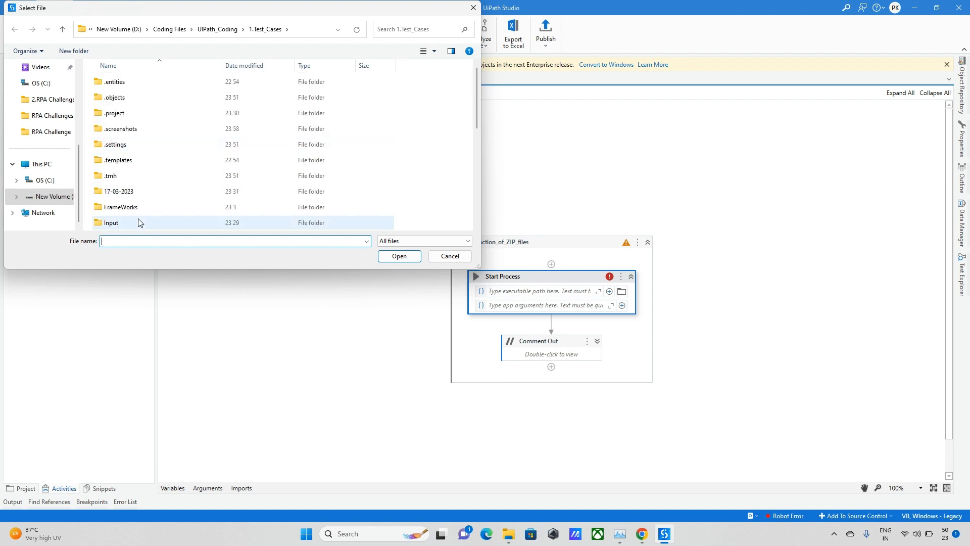
{"action": "double_click", "coordinate": [111, 222]}
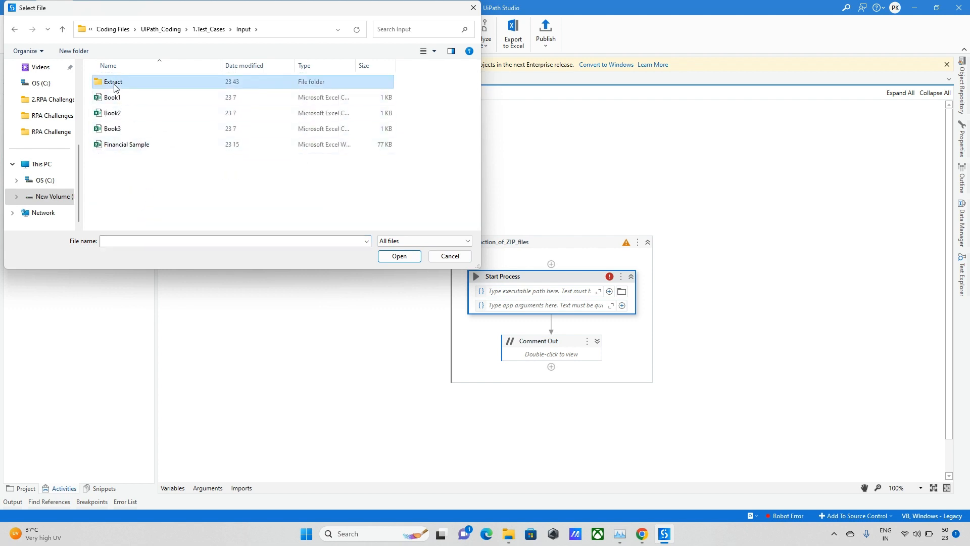
{"action": "double_click", "coordinate": [113, 81]}
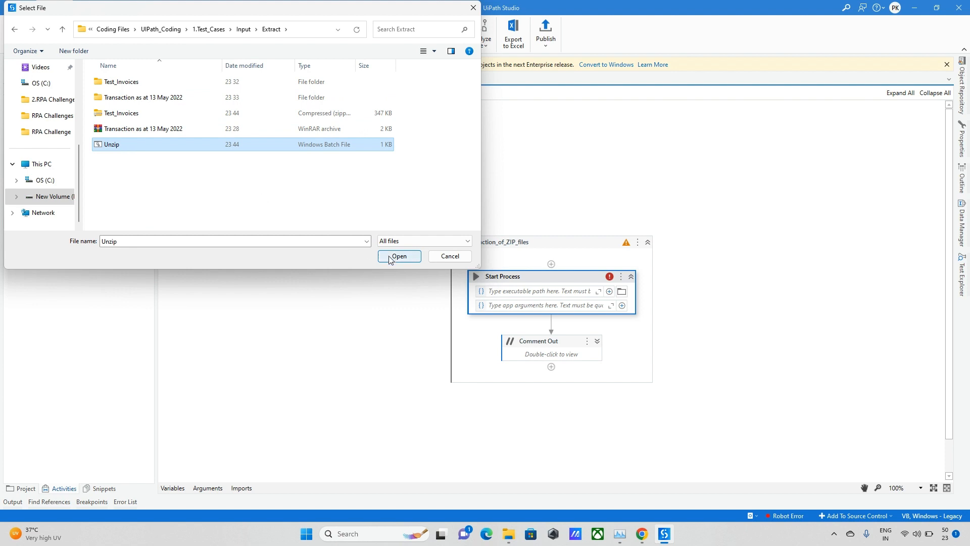
{"action": "left_click", "coordinate": [399, 256]}
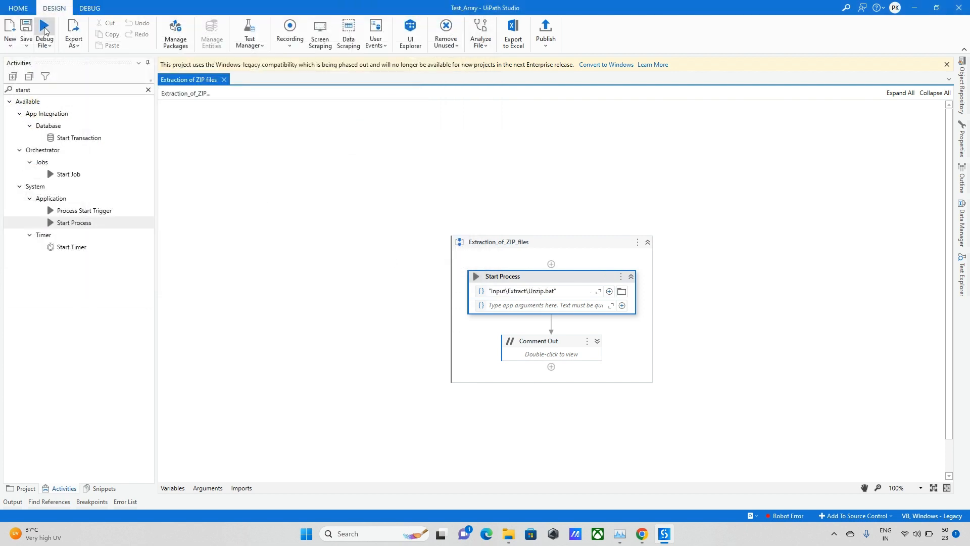
{"action": "left_click", "coordinate": [44, 31]}
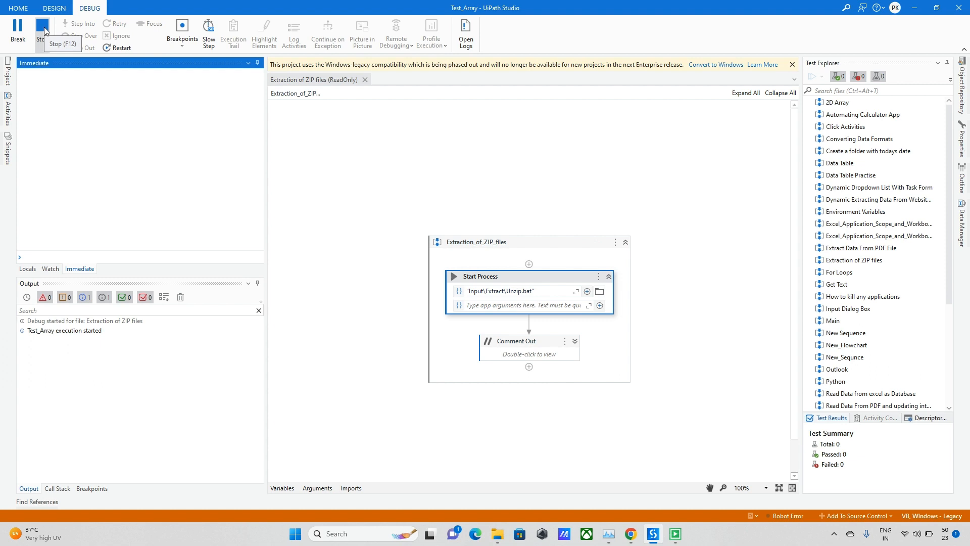
{"action": "mouse_move", "coordinate": [287, 247]}
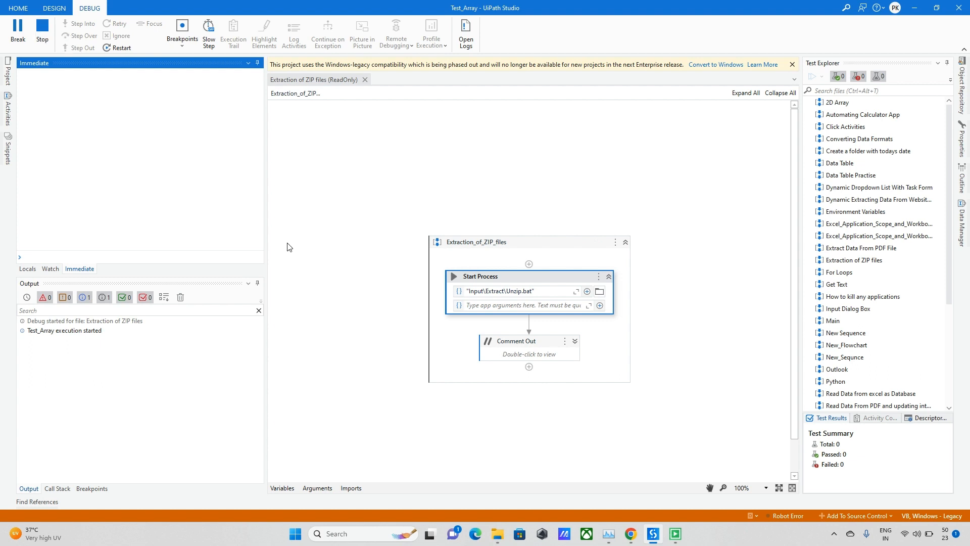
{"action": "mouse_move", "coordinate": [364, 280]}
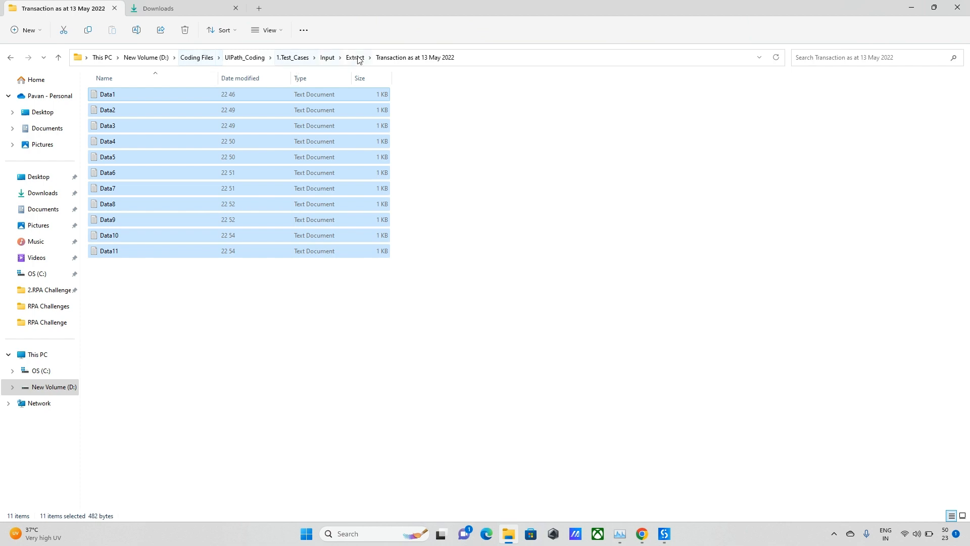
Review the eleven extracted Data files in the Extract folder, then return to the UiPath workflow.
{"action": "left_click", "coordinate": [355, 58]}
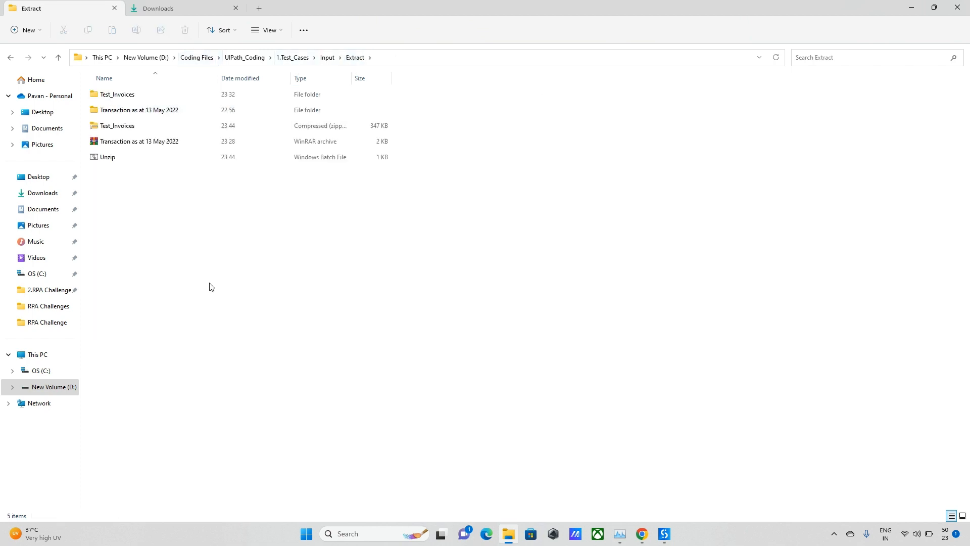
{"action": "left_click", "coordinate": [138, 141]}
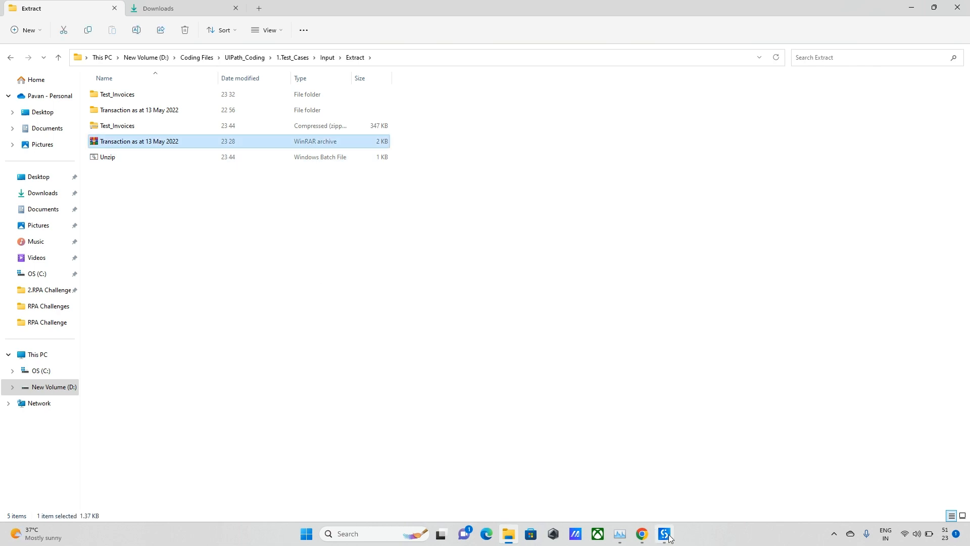
{"action": "left_click", "coordinate": [664, 534]}
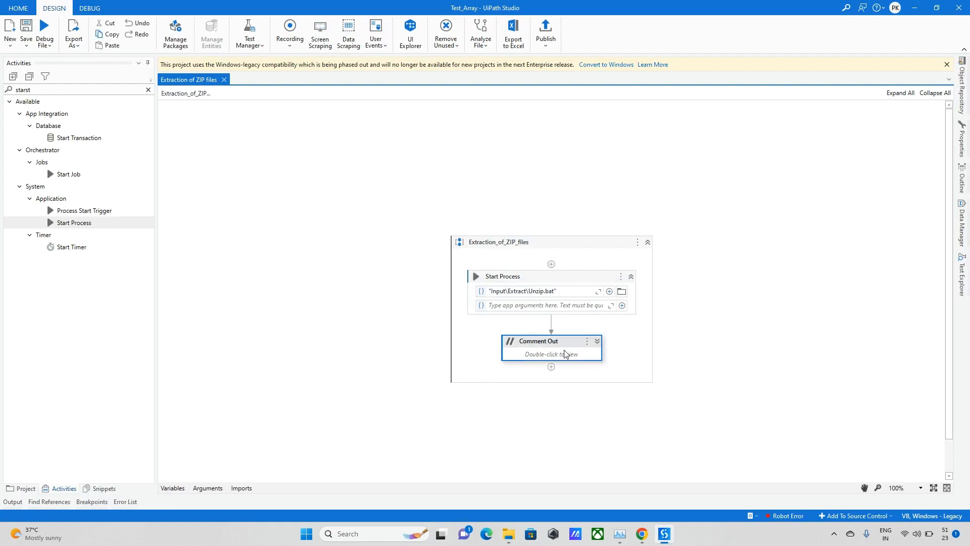